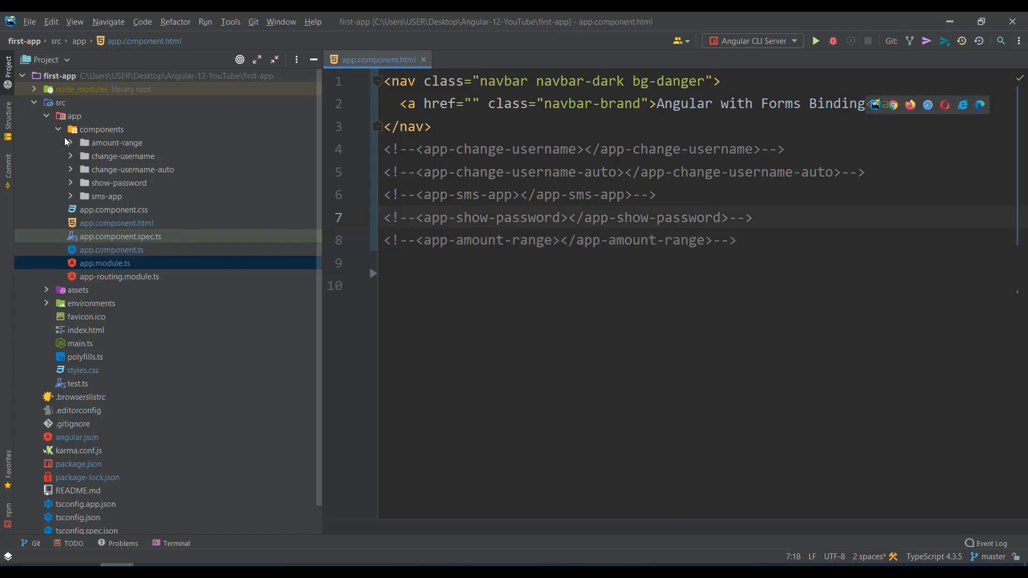
- Generate the theme component from a terminal at components and reference <app-theme> in the app template
right_click(101, 130)
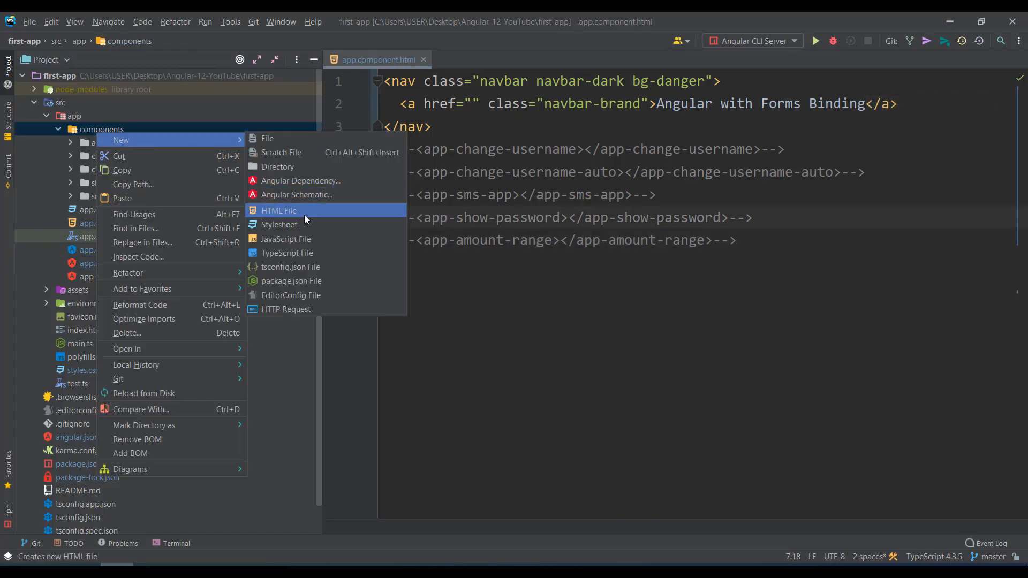
mouse_move(126, 348)
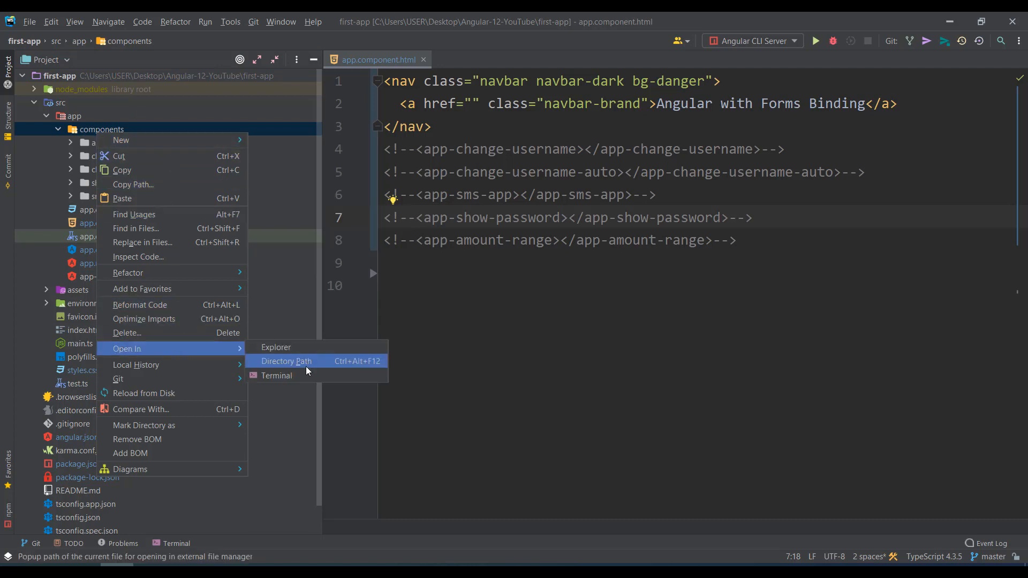
left_click(276, 375)
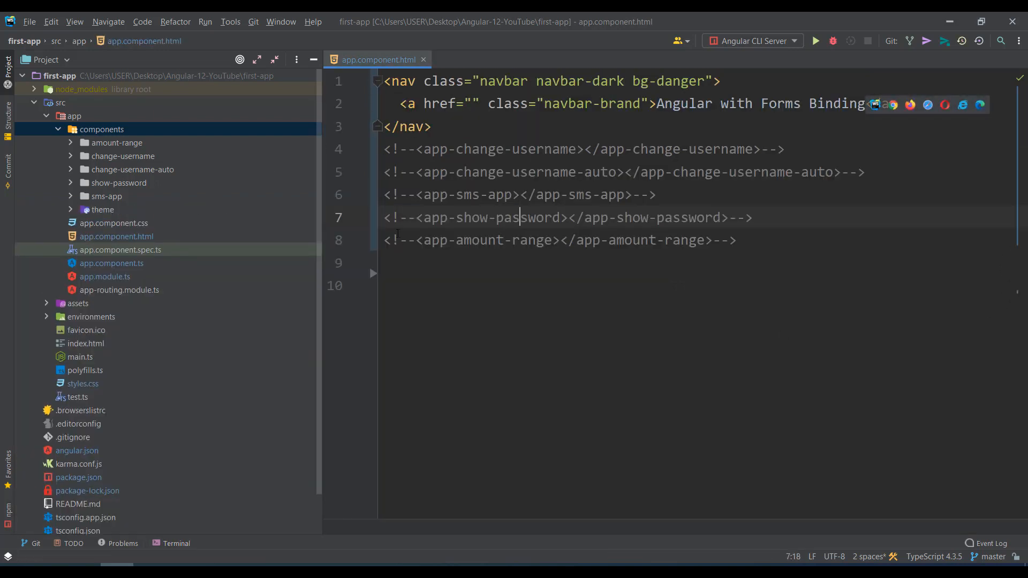
type("<the")
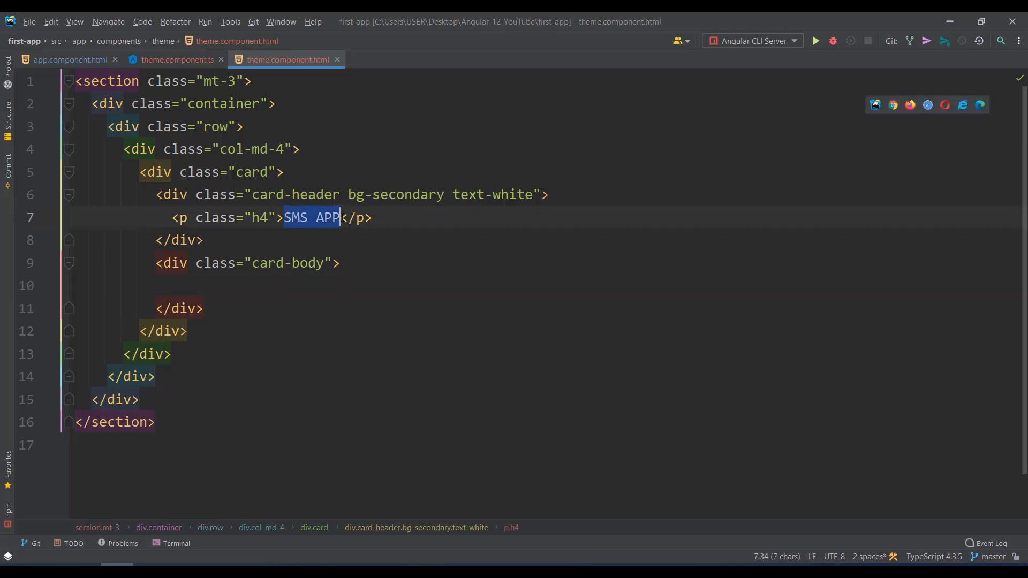
- Retitle the card header from SMS APP to Theme Selector
type("Theme S")
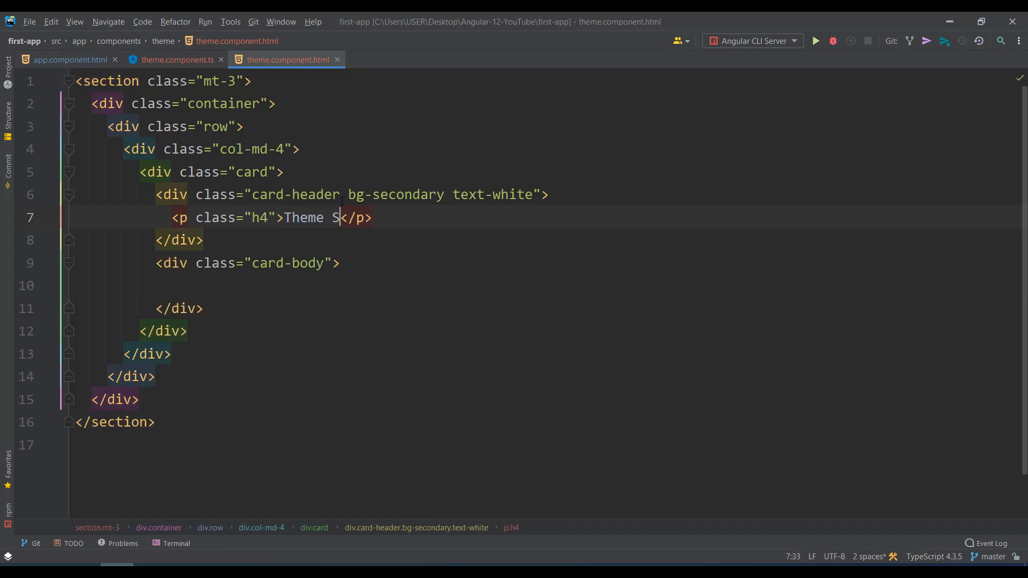
type("elector")
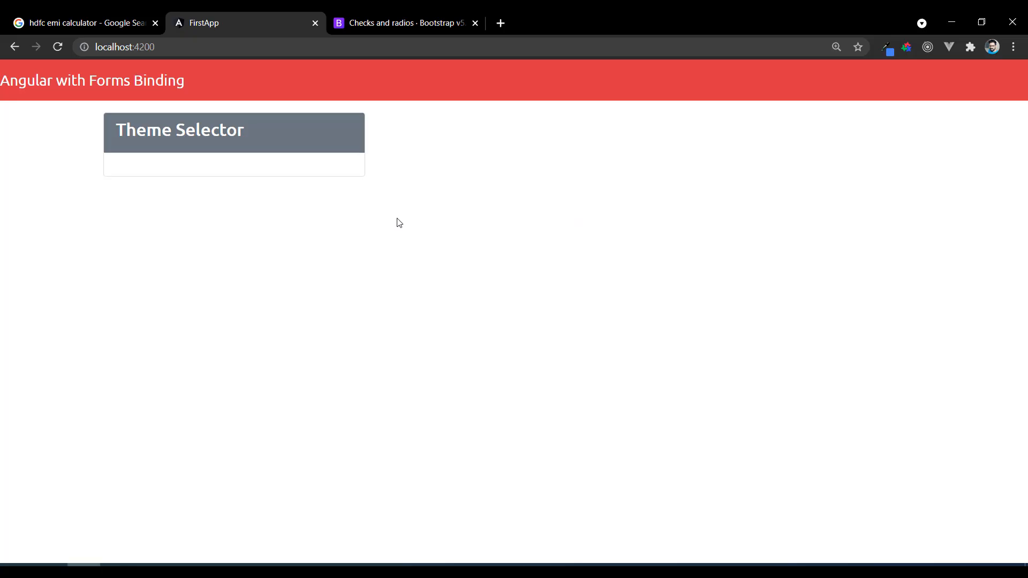
mouse_move(316, 130)
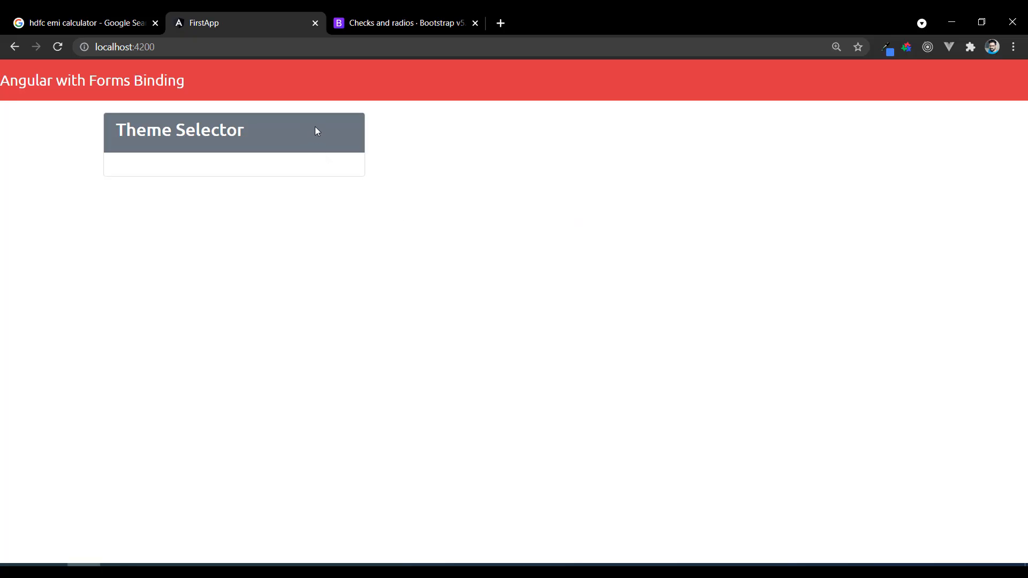
mouse_move(102, 169)
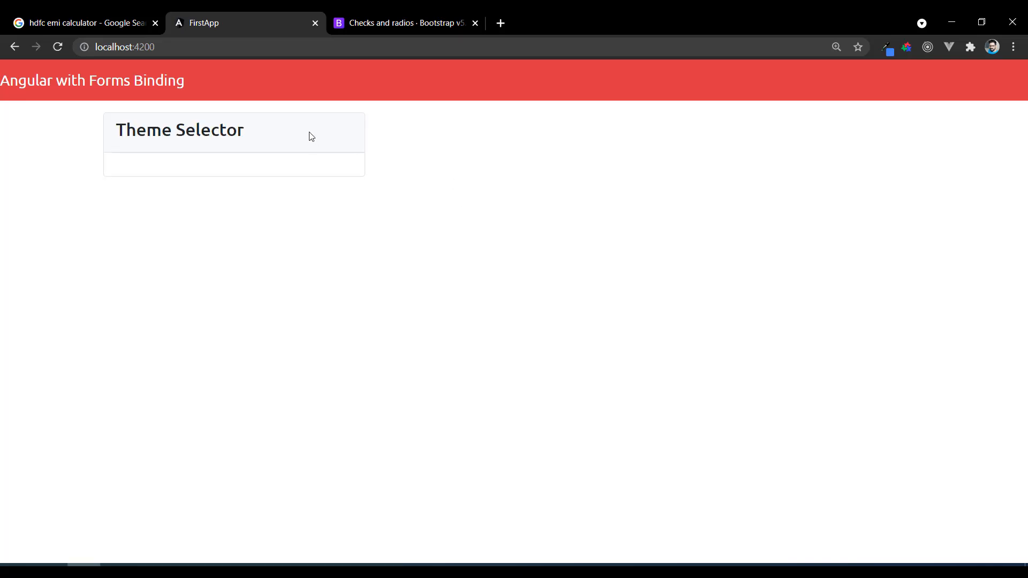
mouse_move(313, 131)
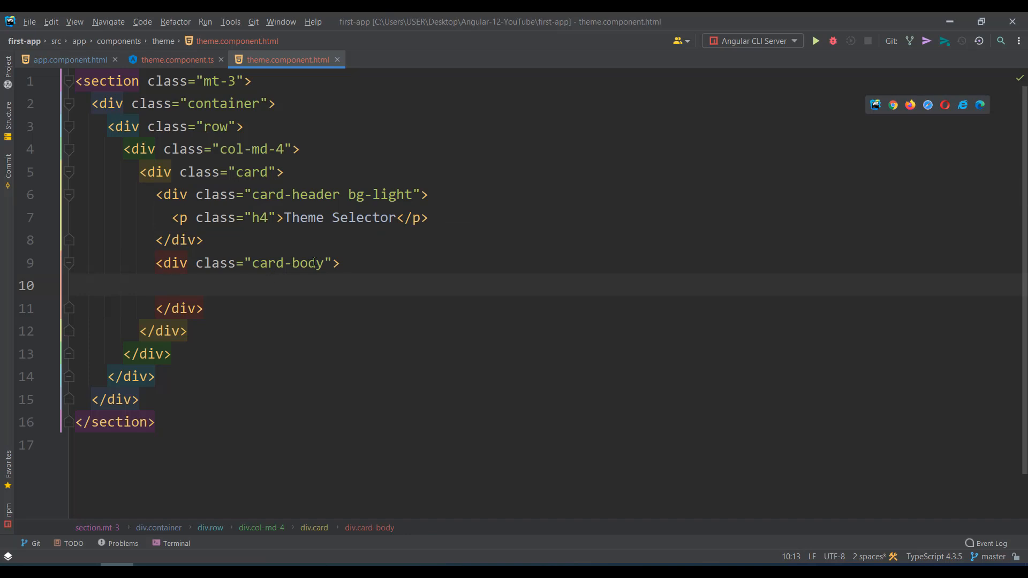
- Lighten the header with bg-light and add the card_1.jpg image with class img-fluid to the card body
type("bg-")
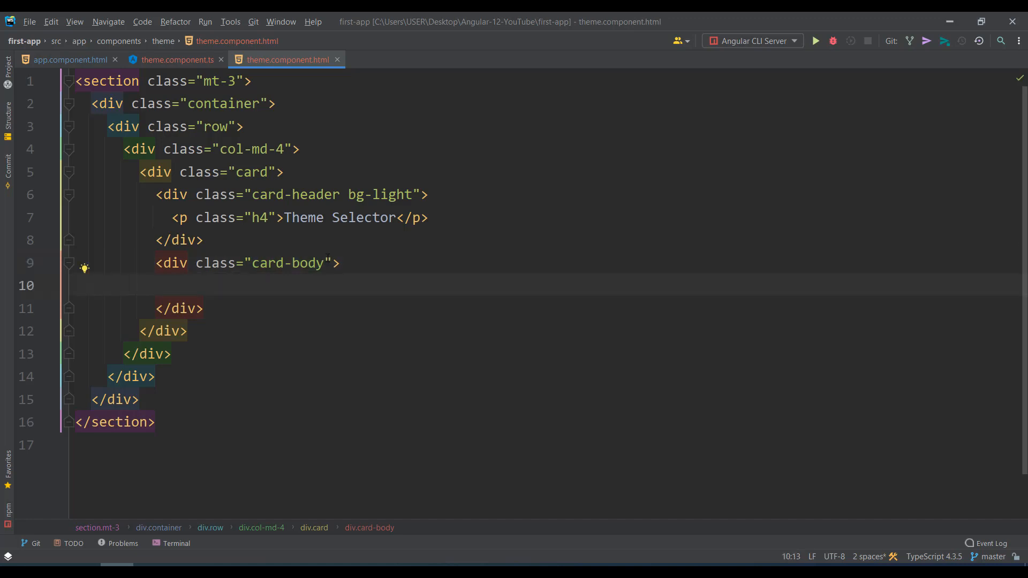
type("<img src=\"assets\">")
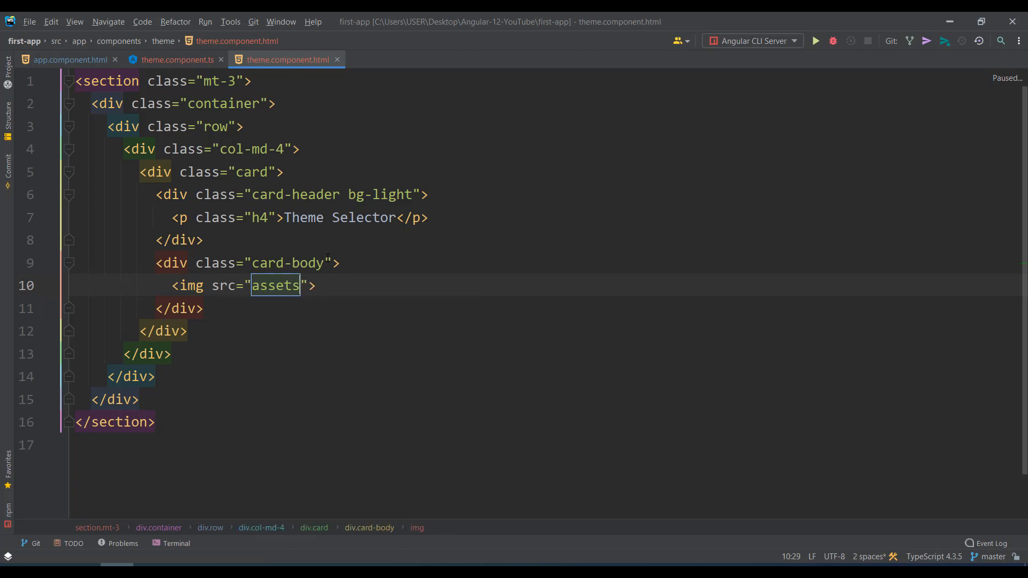
type("/img/")
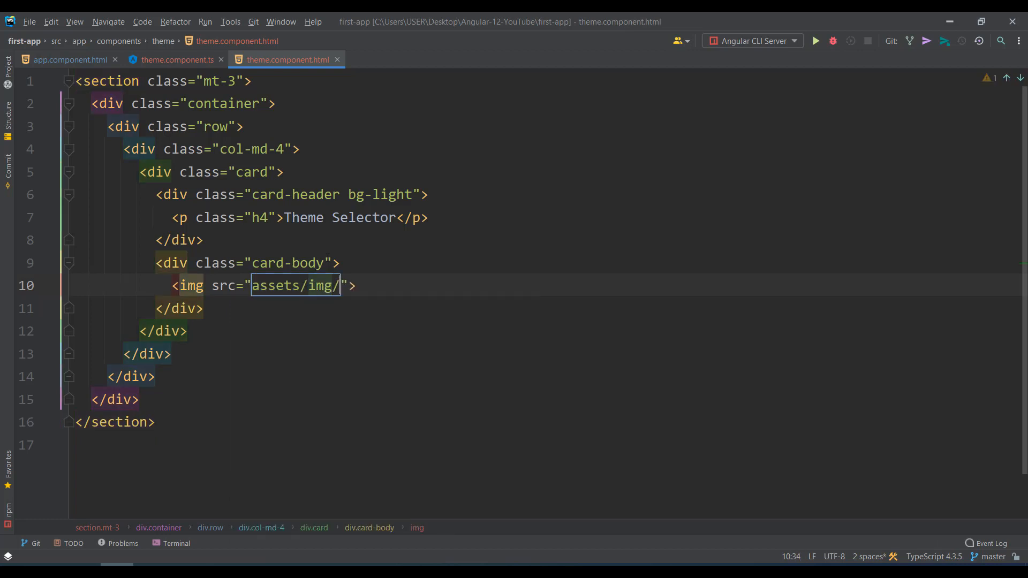
type("card_1.jpg\" alt=")
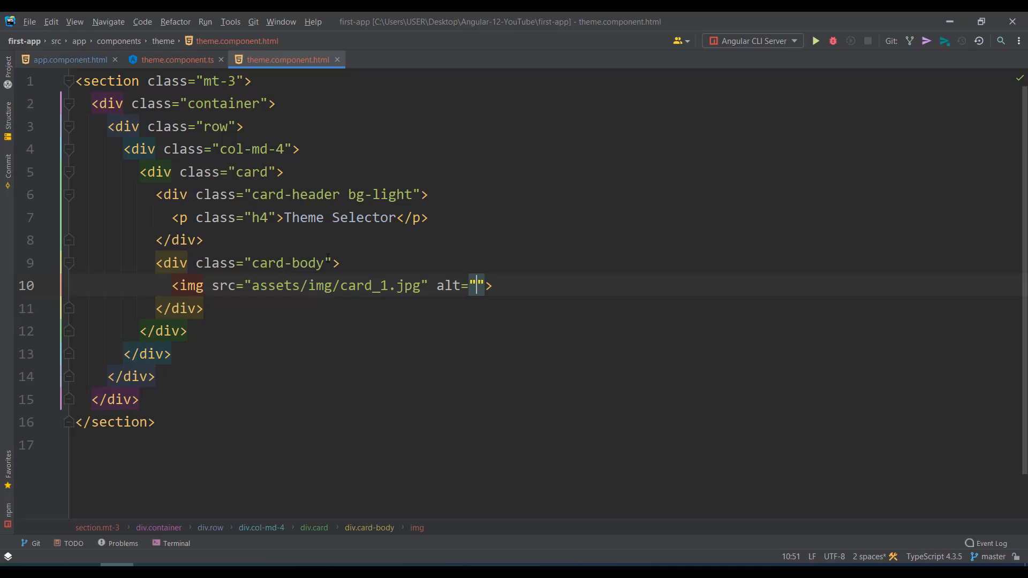
type("[class=\"img-fluid\"")
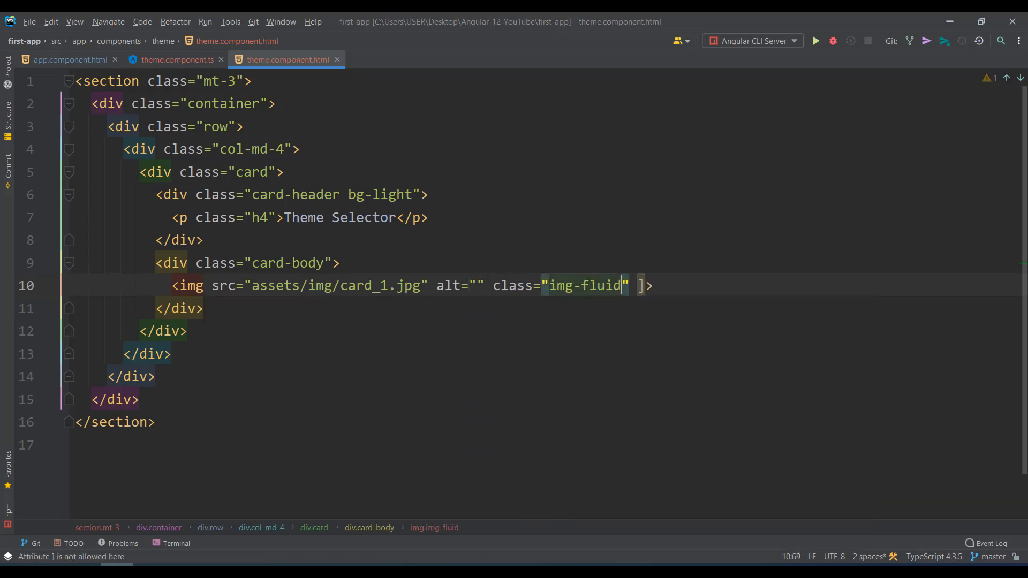
key("Backspace")
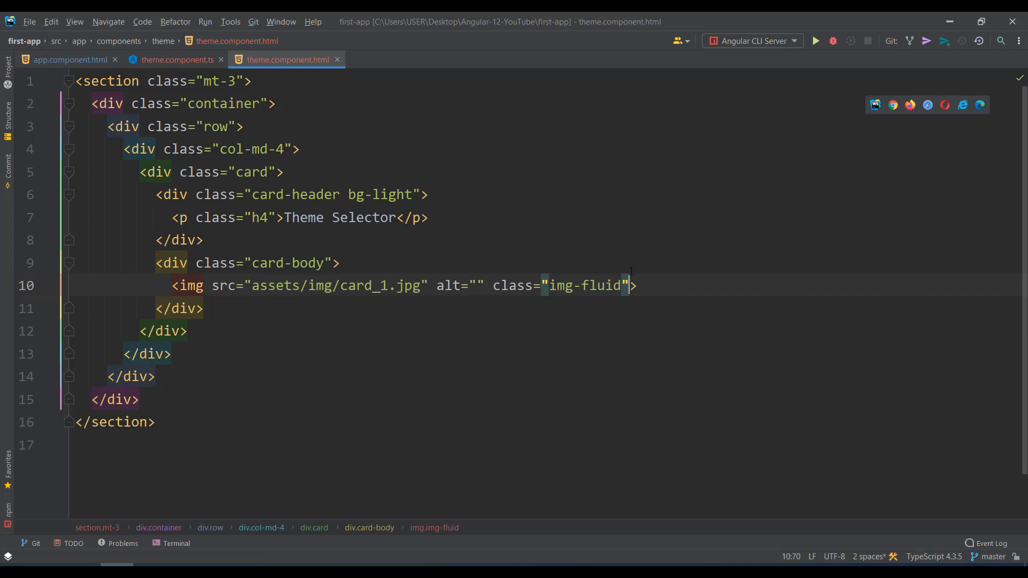
- Add a Paris p.h3 heading with mt-2 and a lorem paragraph under the image
key("enter")
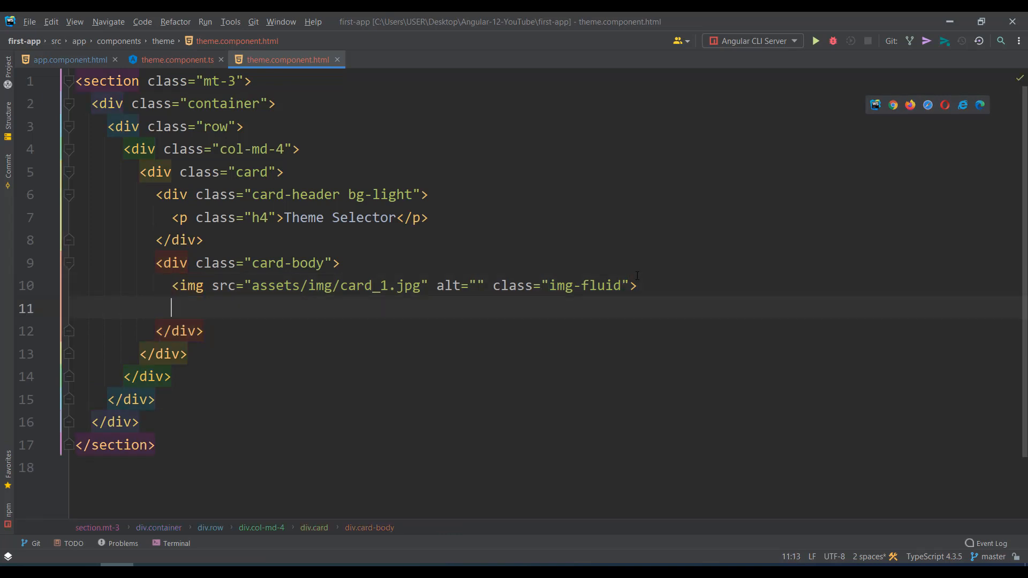
type("p.h")
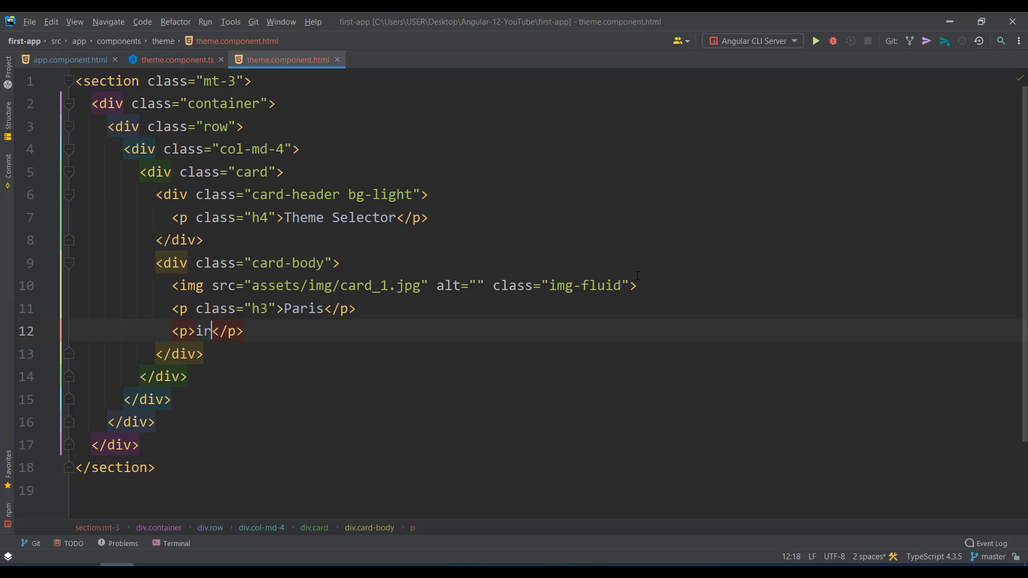
type("orem")
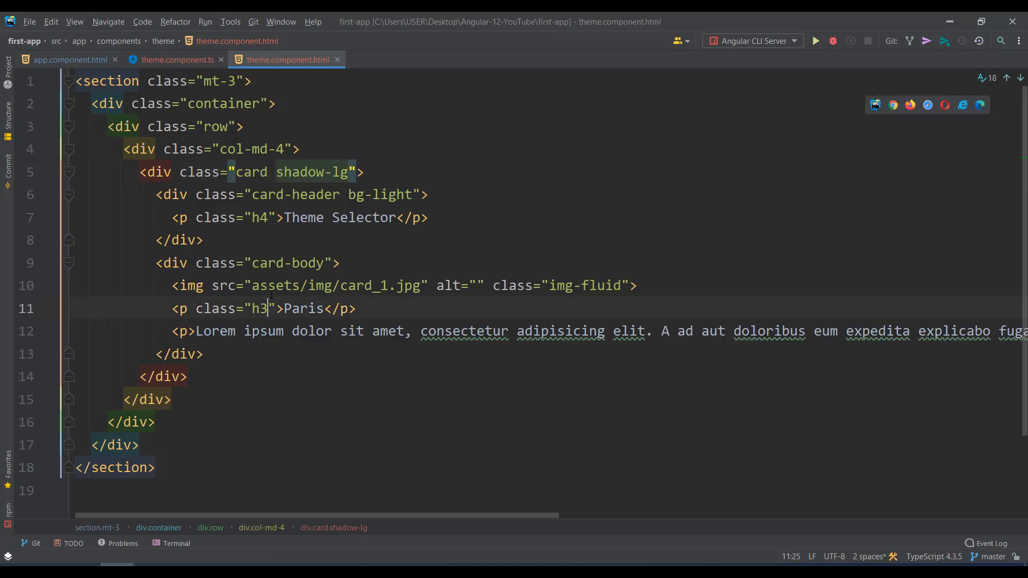
type("mt")
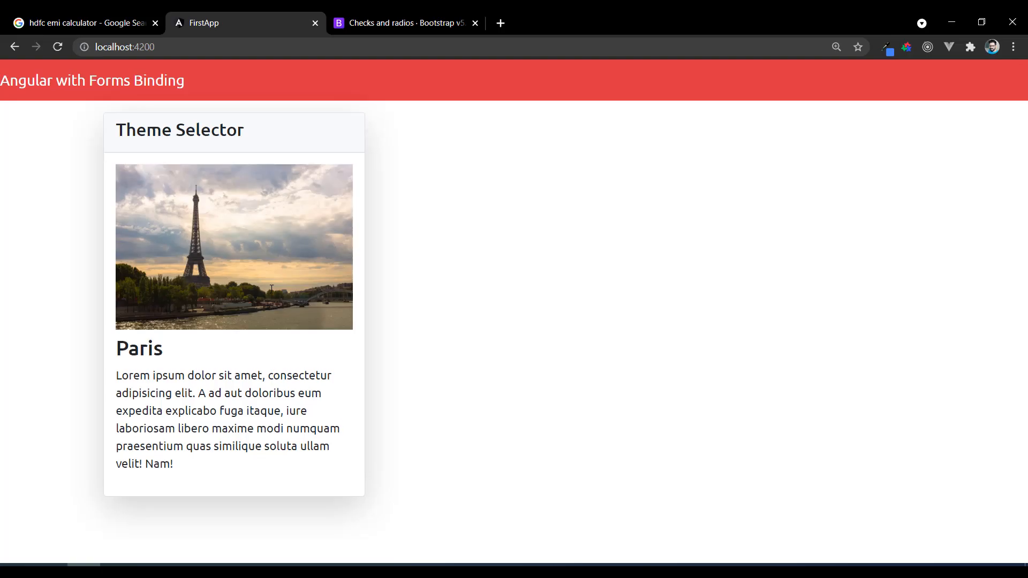
mouse_move(275, 138)
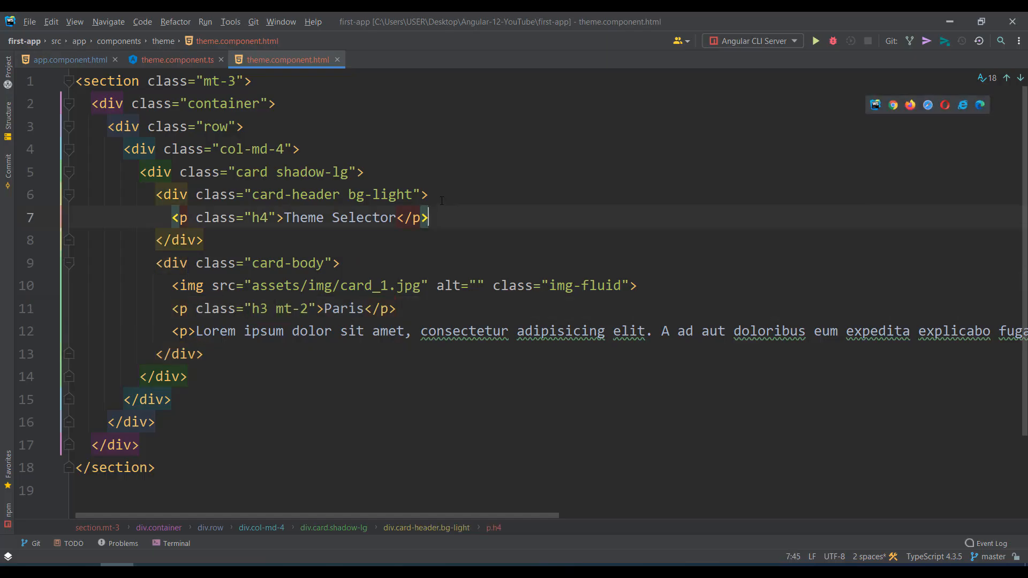
- Start an input under the heading and find Bootstrap's Switches docs, trying the default switch example
type("<input>")
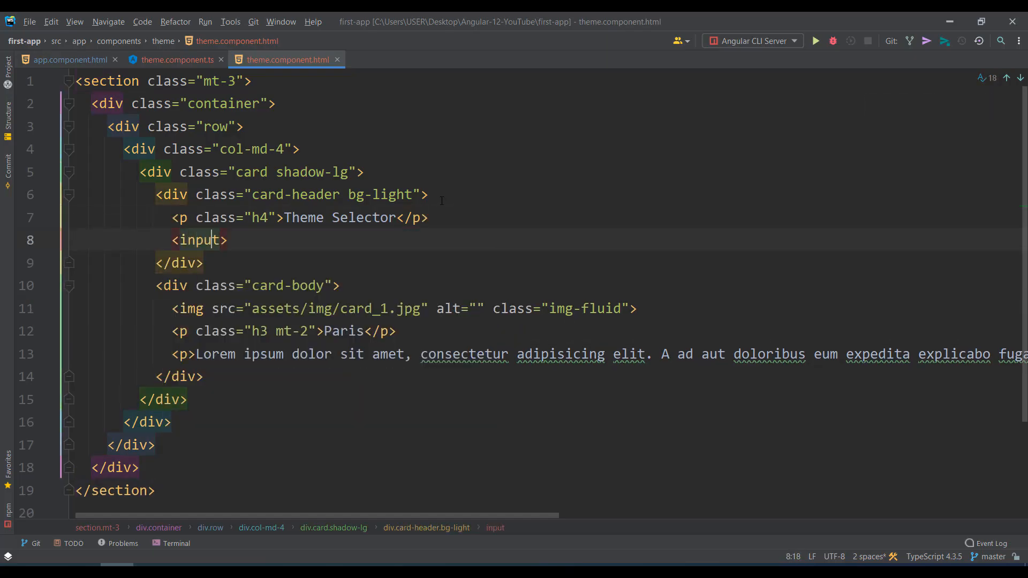
type("type")
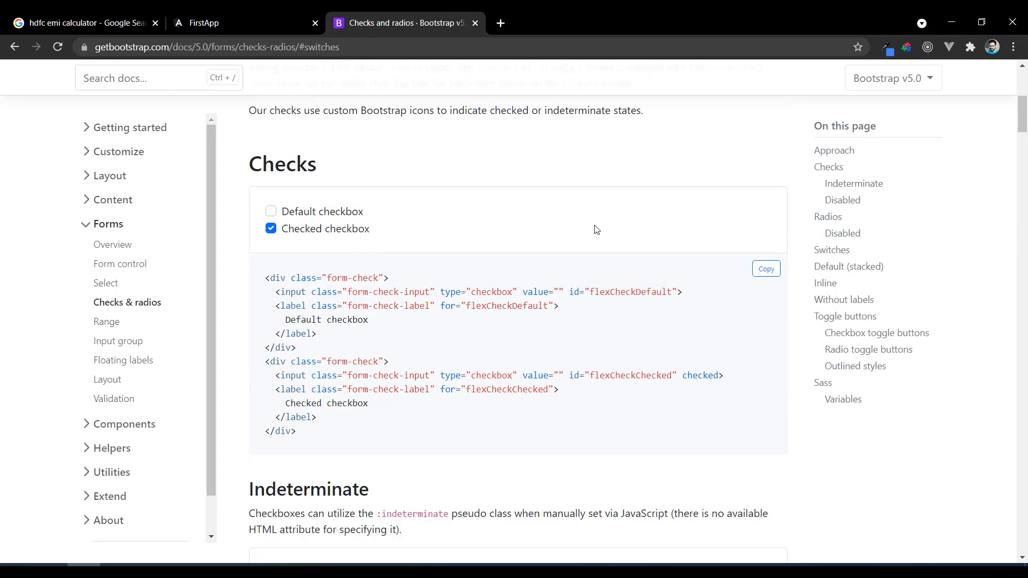
scroll("up", 3)
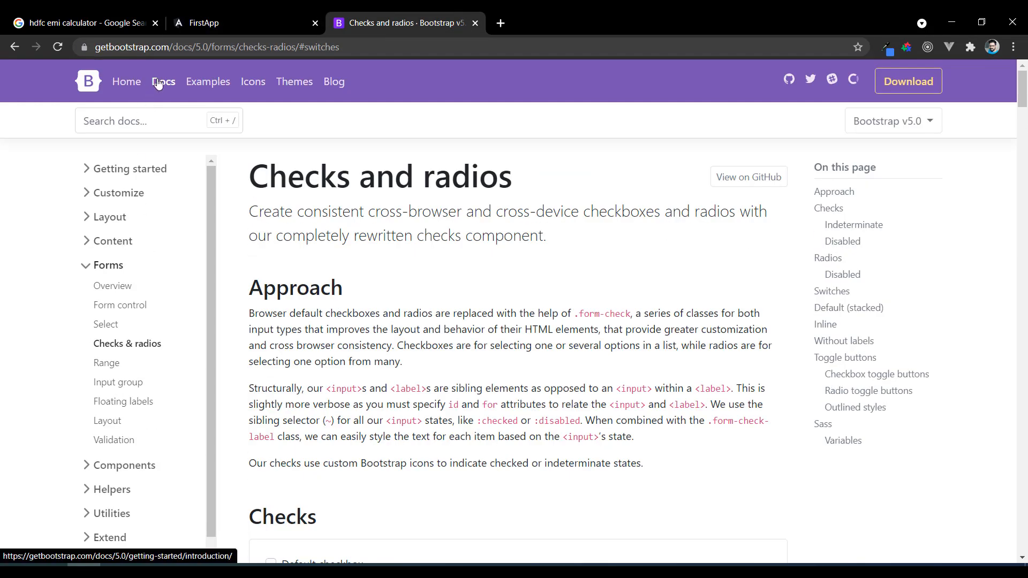
type("swit")
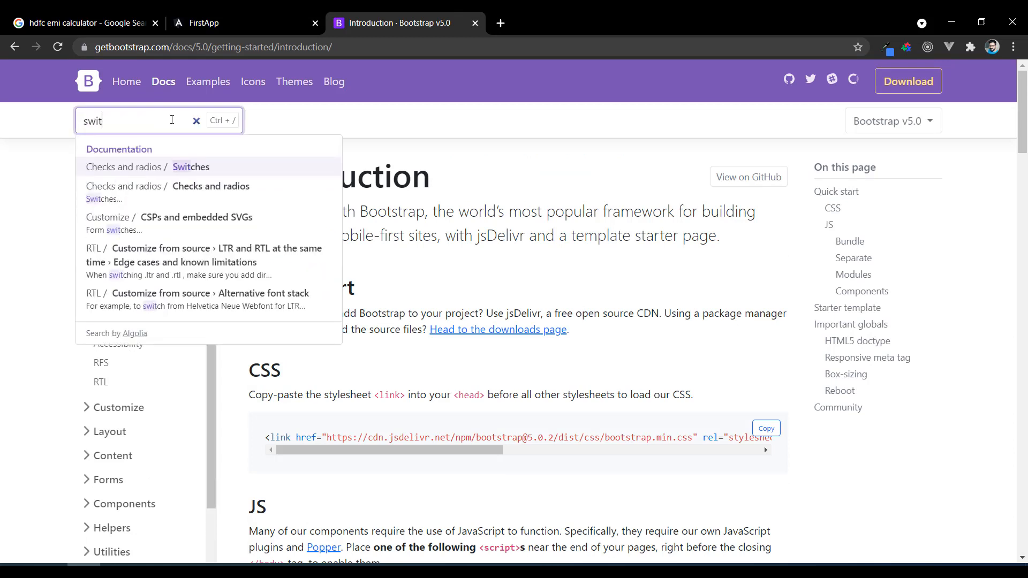
left_click(191, 167)
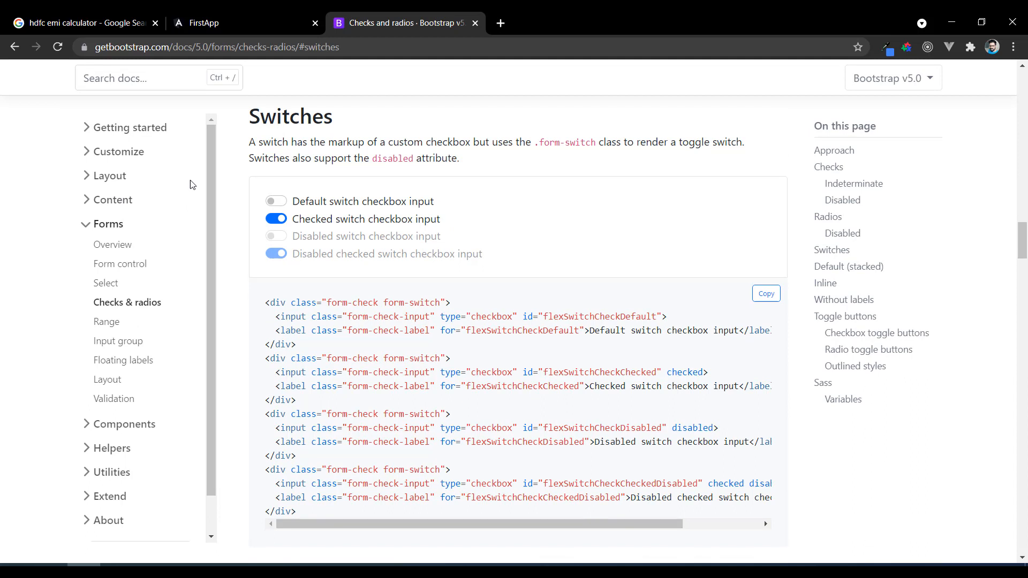
left_click(275, 201)
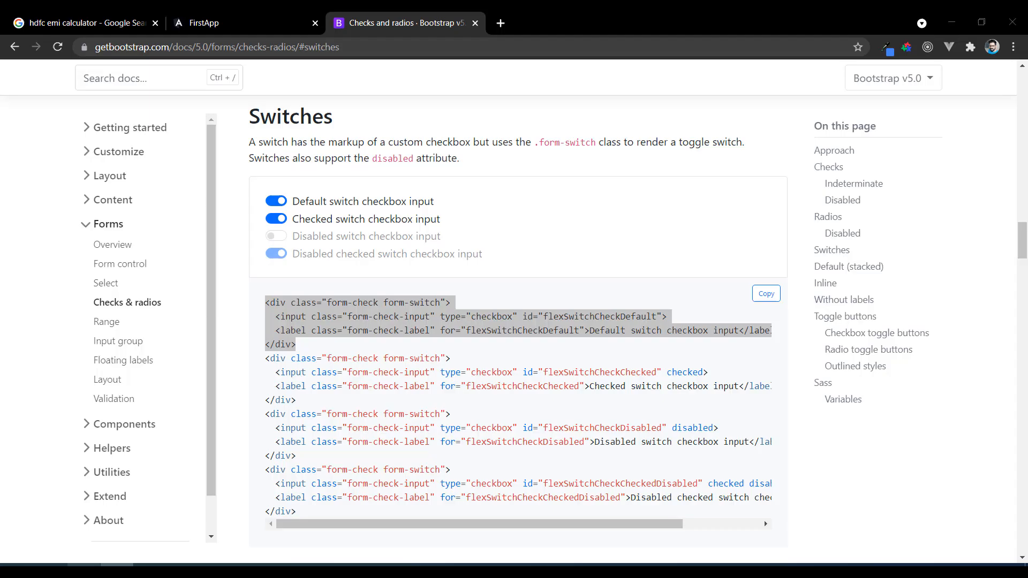
- View the running app and try the new switch in the card header
left_click(245, 23)
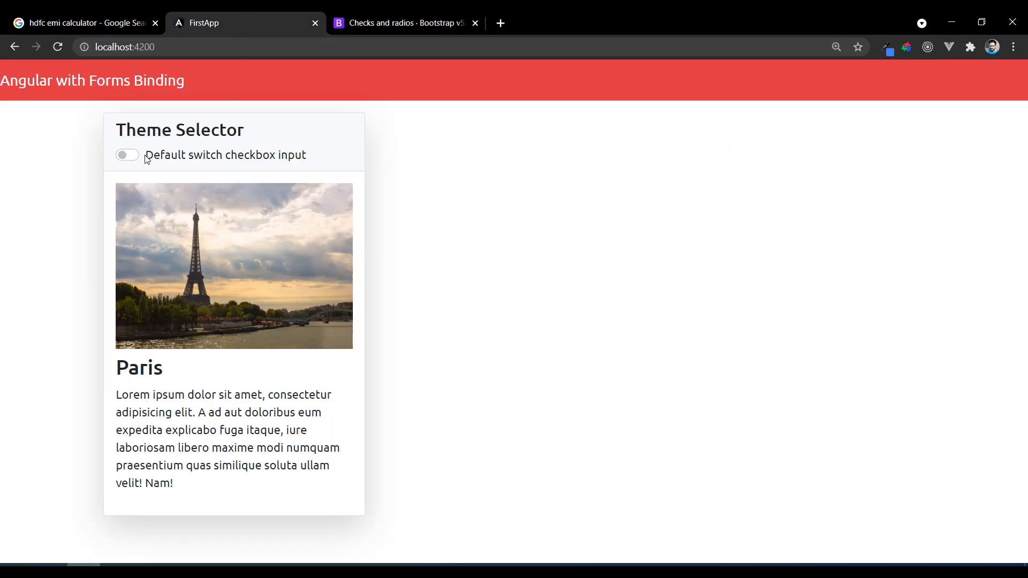
left_click(125, 155)
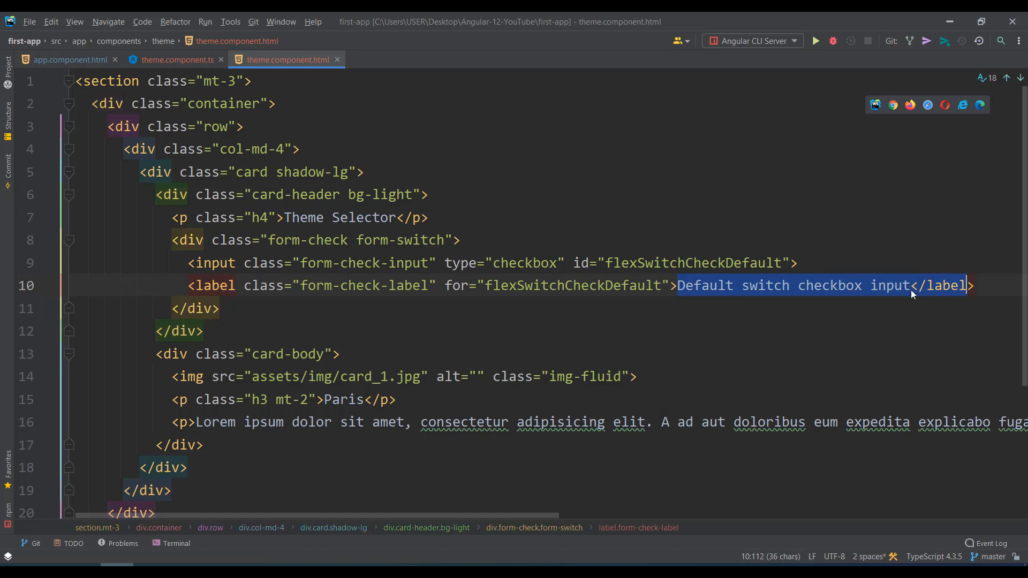
- Relabel the switch Dark Theme and toggle it several times in the browser
type("Dark")
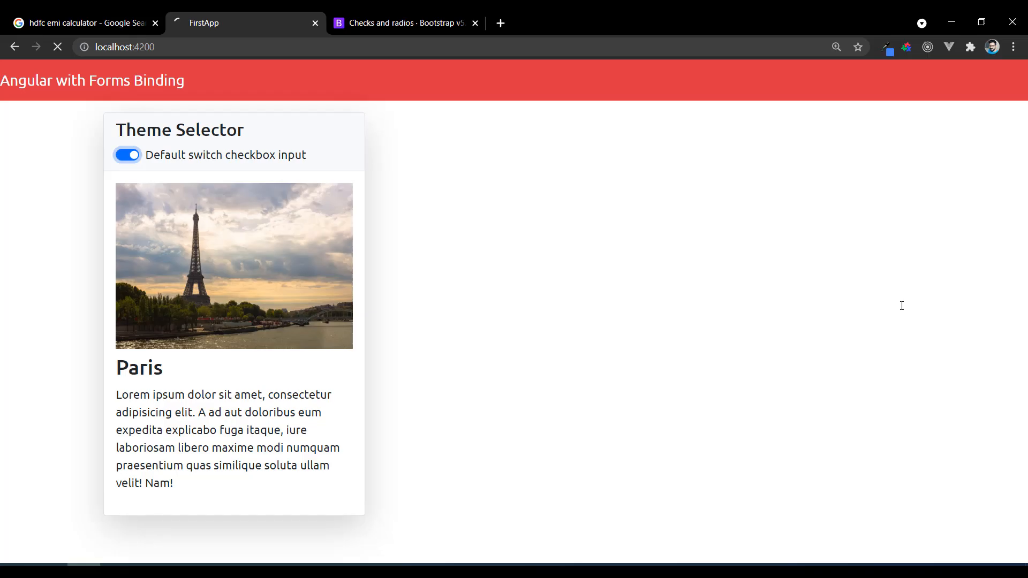
left_click(127, 156)
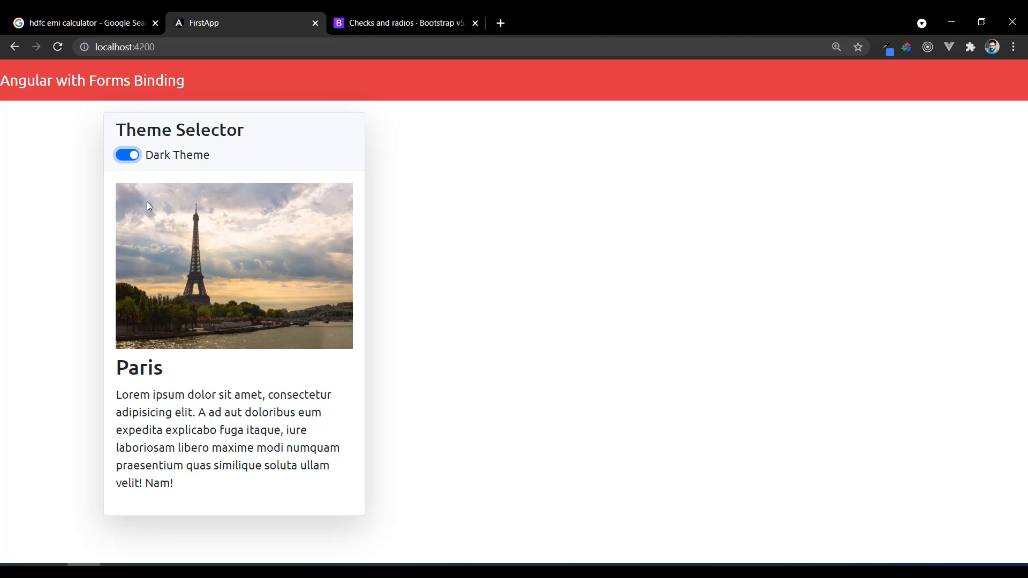
left_click(127, 154)
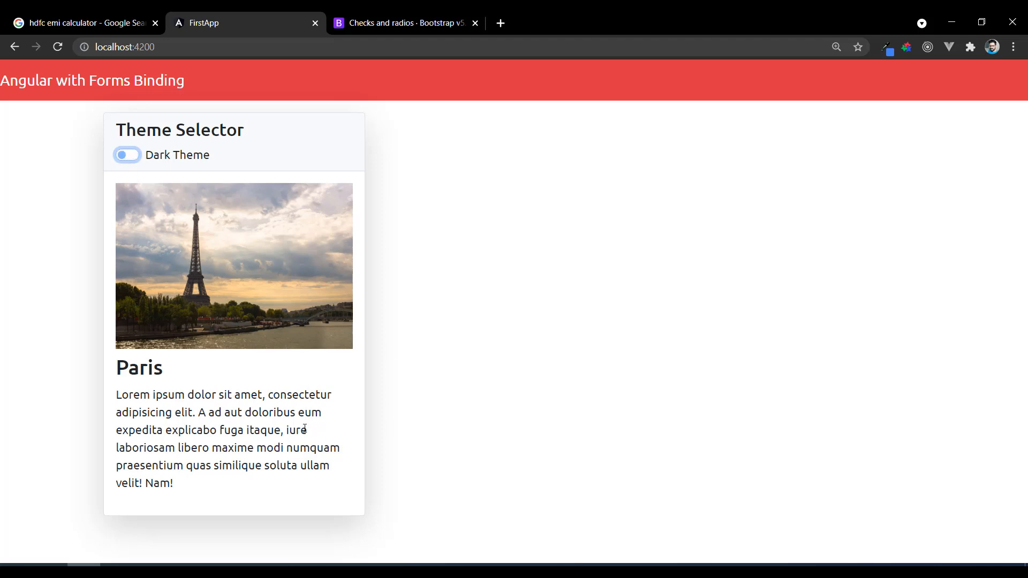
left_click(126, 155)
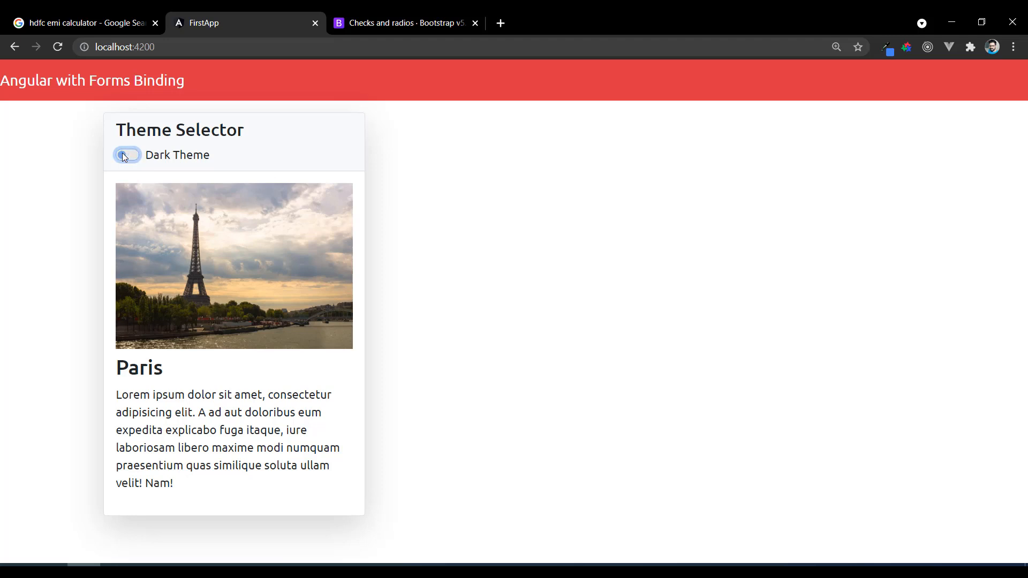
left_click(126, 155)
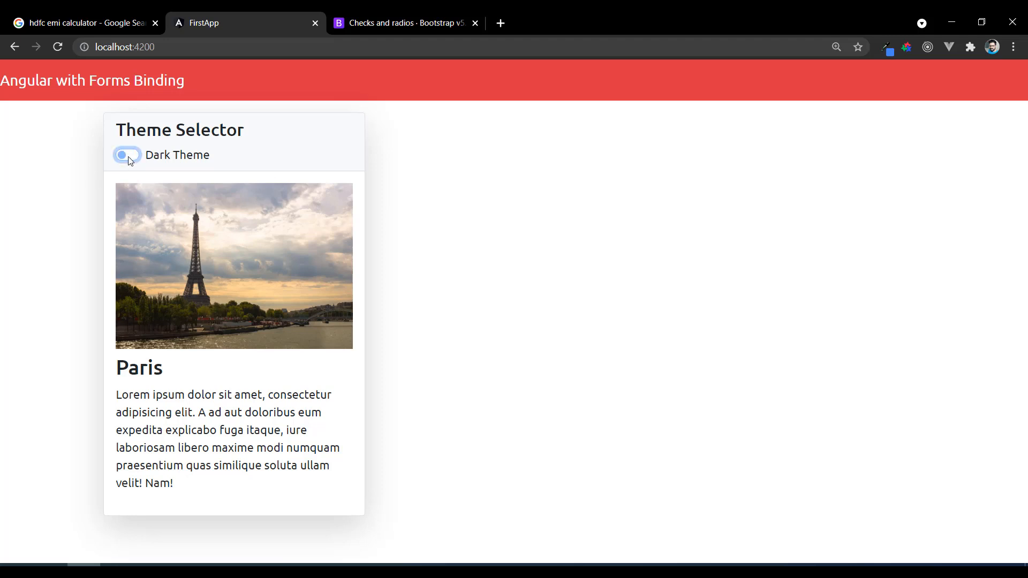
left_click(126, 155)
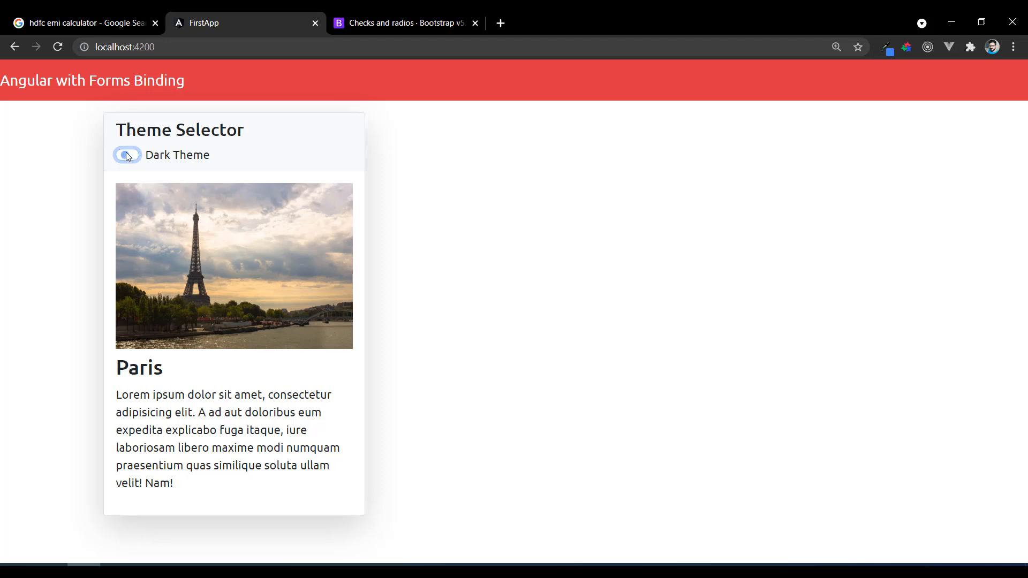
left_click(126, 156)
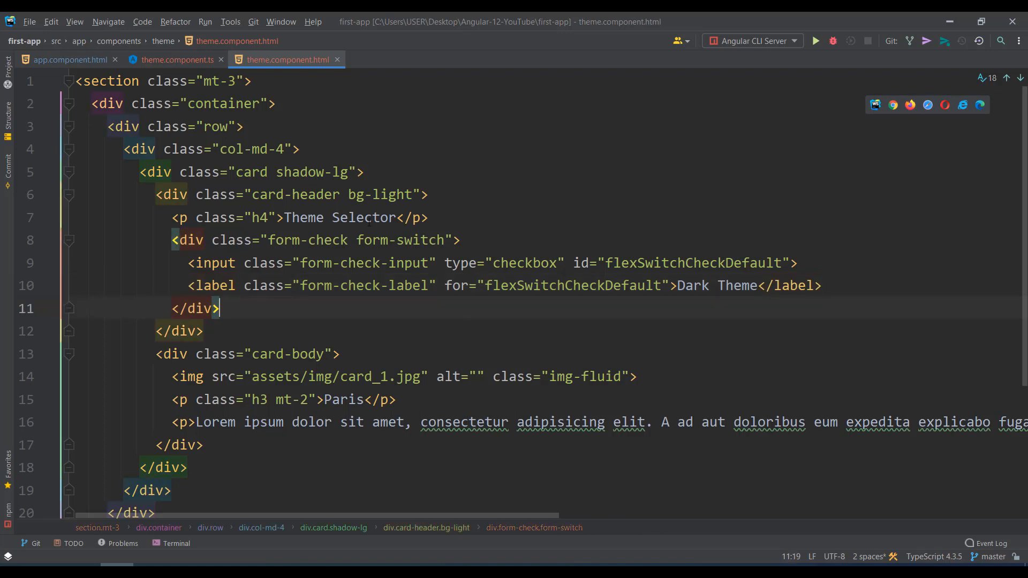
- Declare public darkTheme:boolean = false in theme.component.ts
left_click(176, 60)
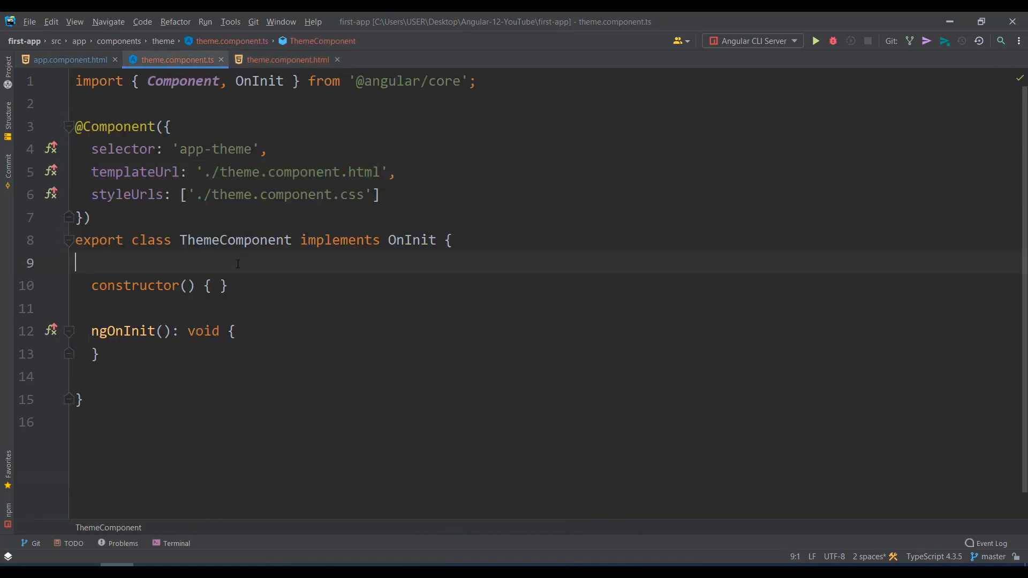
type("public")
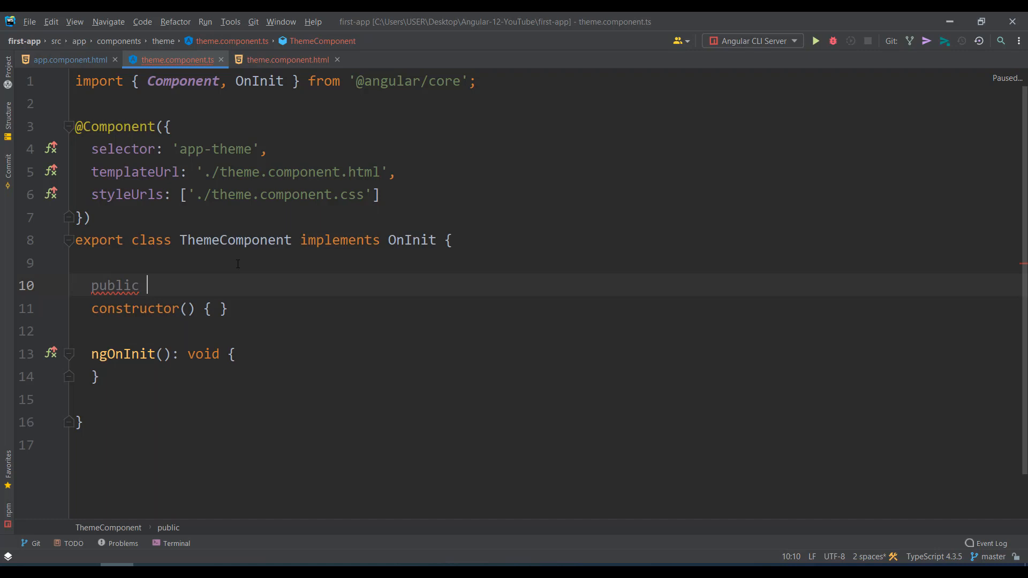
type("them")
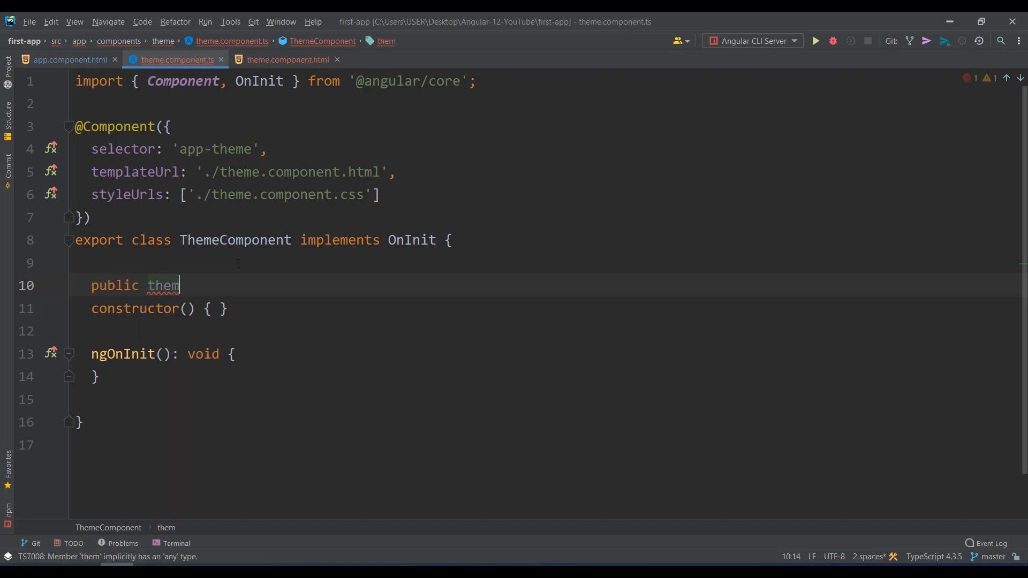
type("e")
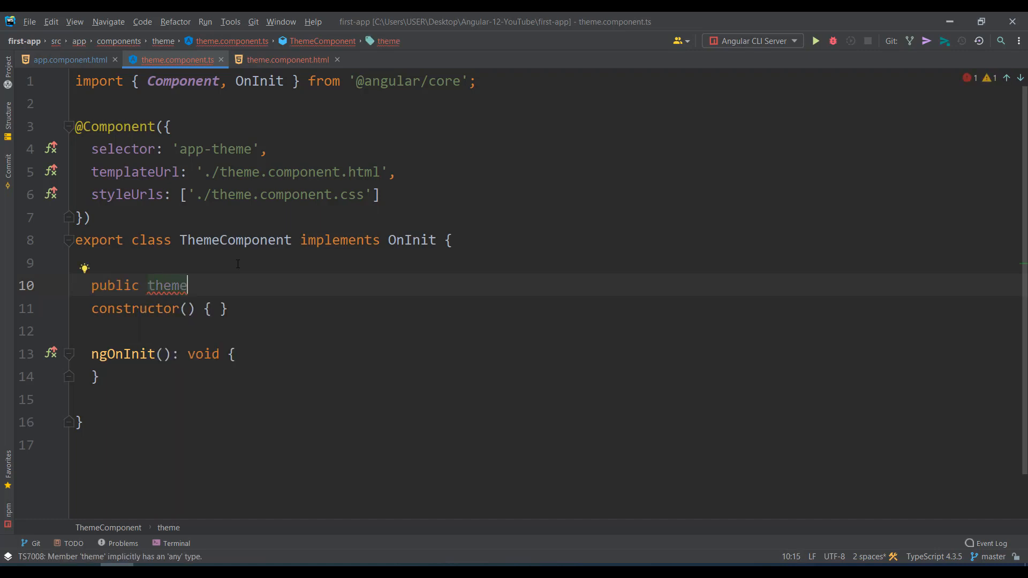
type("dar")
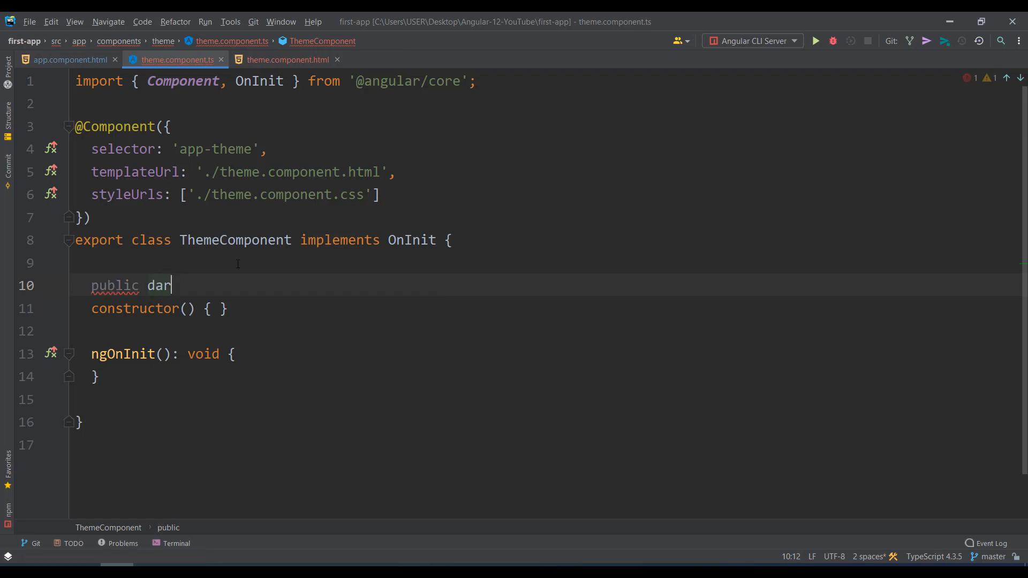
type("kTheme")
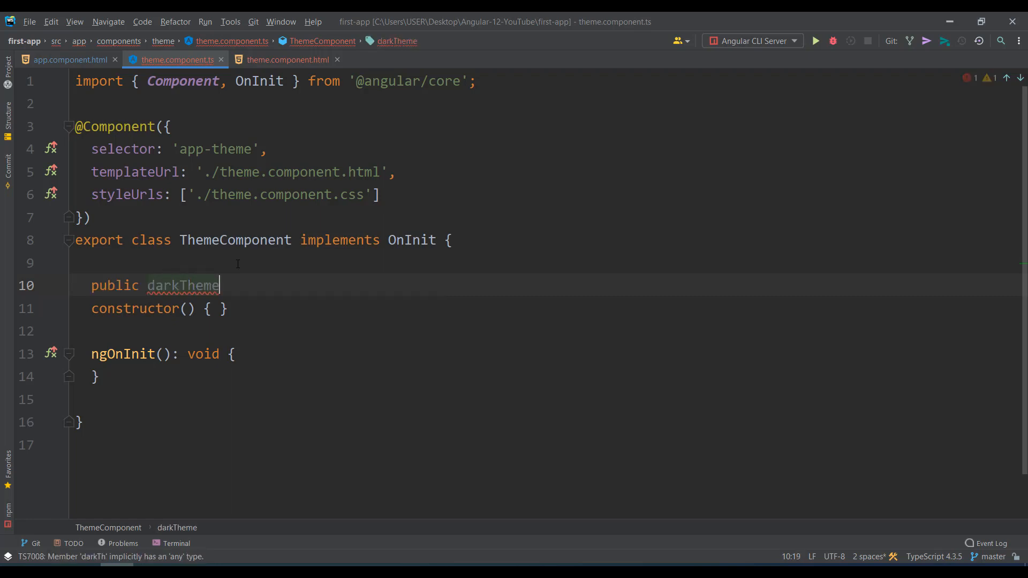
type(":boolean =")
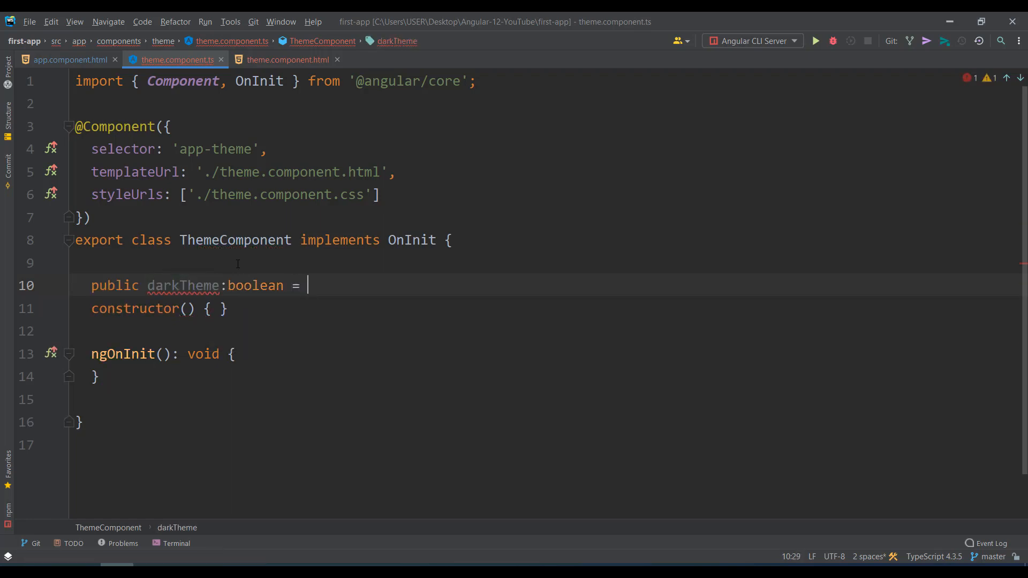
type("false;")
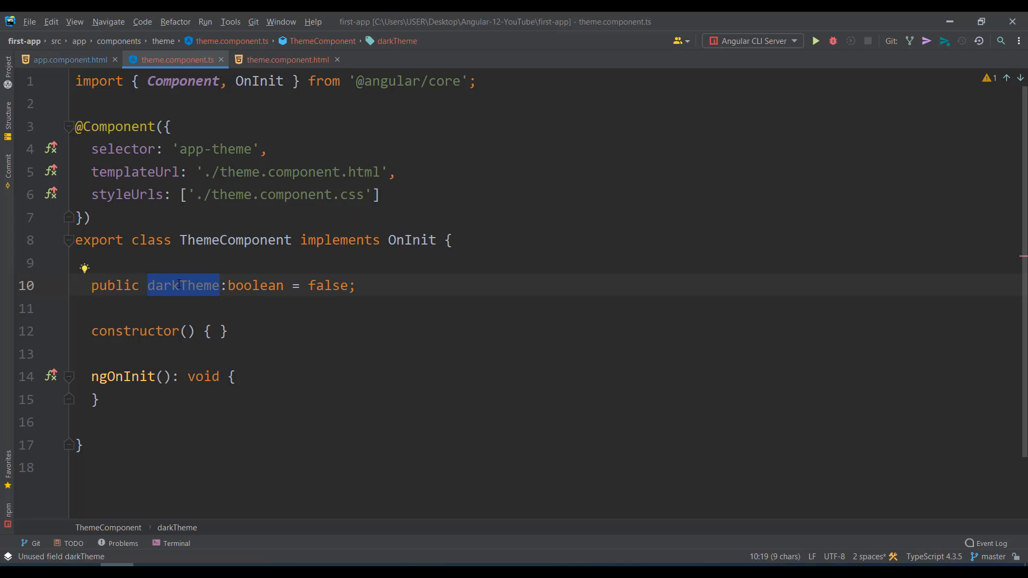
- Return to theme.component.html and place the cursor in the checkbox input's attributes
left_click(286, 60)
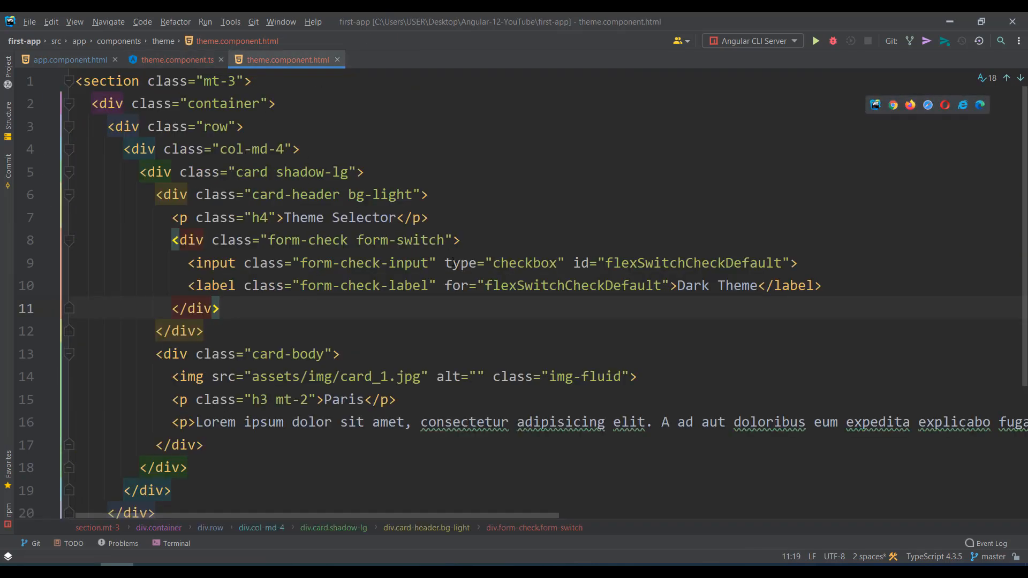
left_click(236, 263)
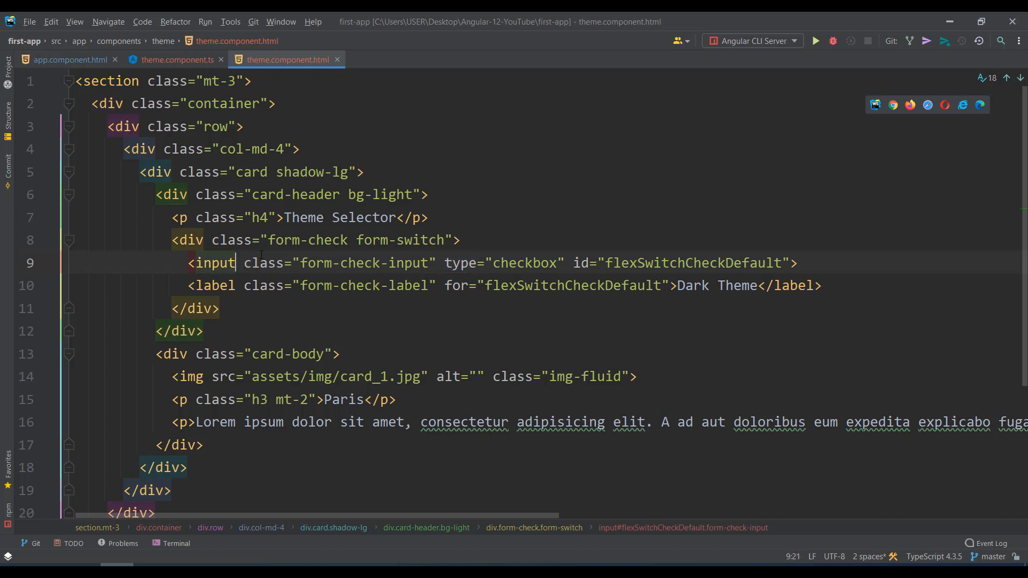
- Add name="darkTheme" and [(ngModel)]="darkTheme" to the input and print {{darkTheme}} below the switch
type("name=\"da\"")
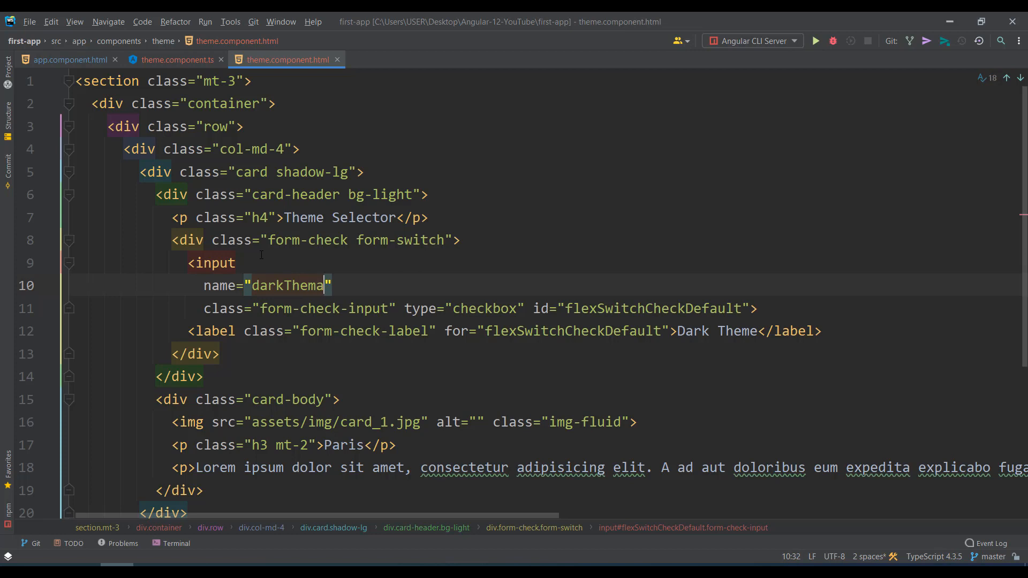
key("Enter")
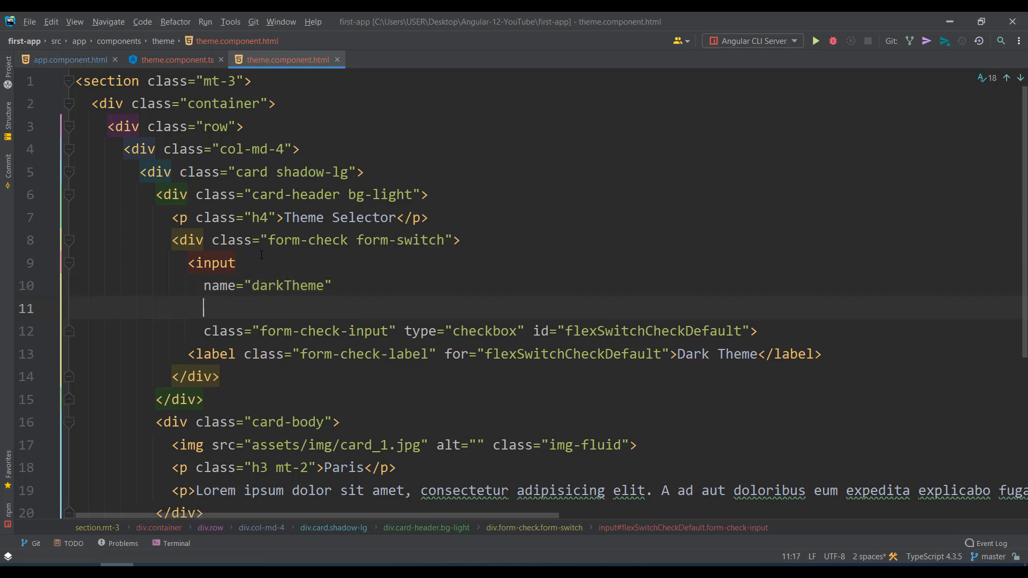
type("[(ngModel)]=\"")
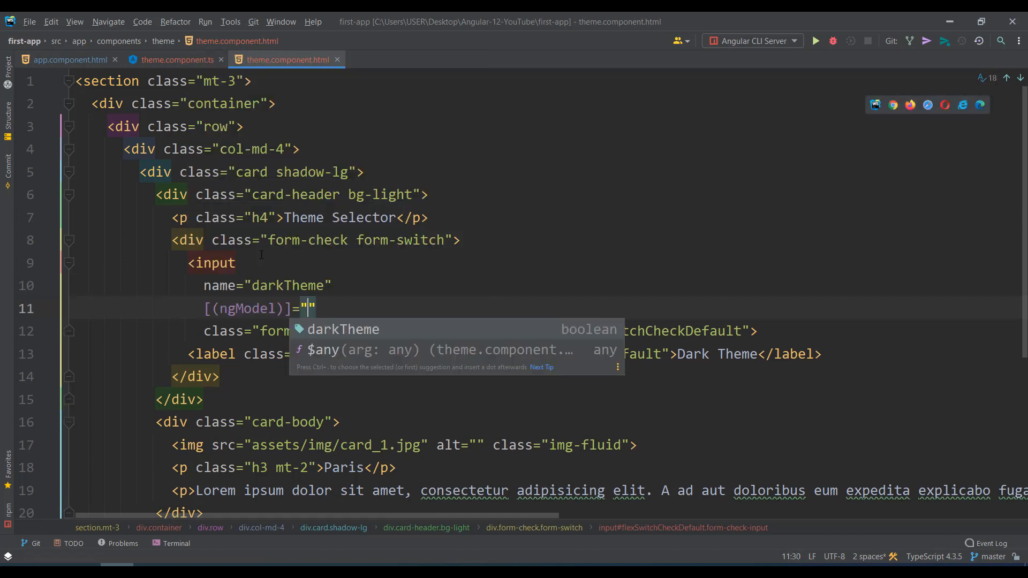
type("darkTheme")
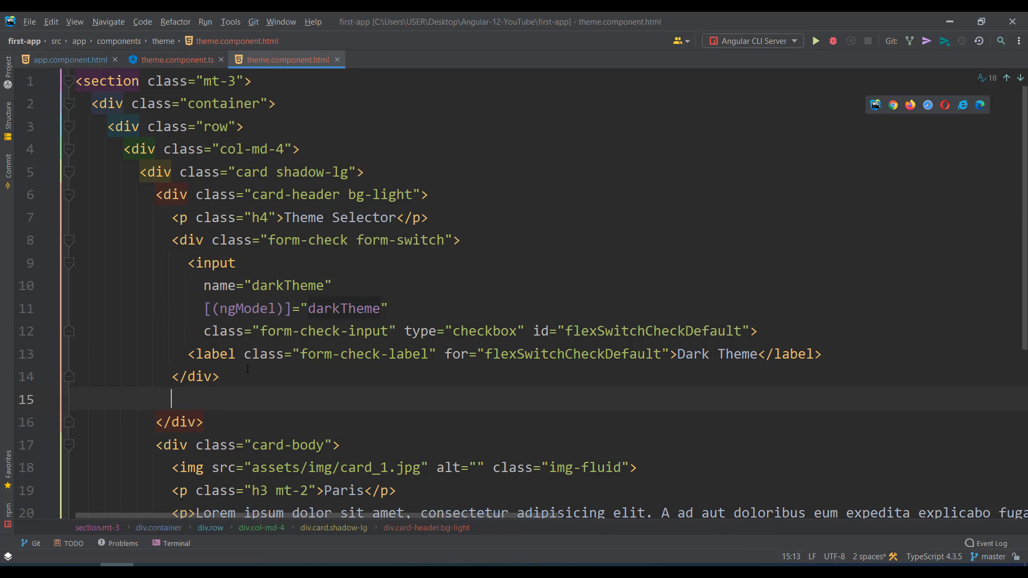
type("{{darkTheme}}")
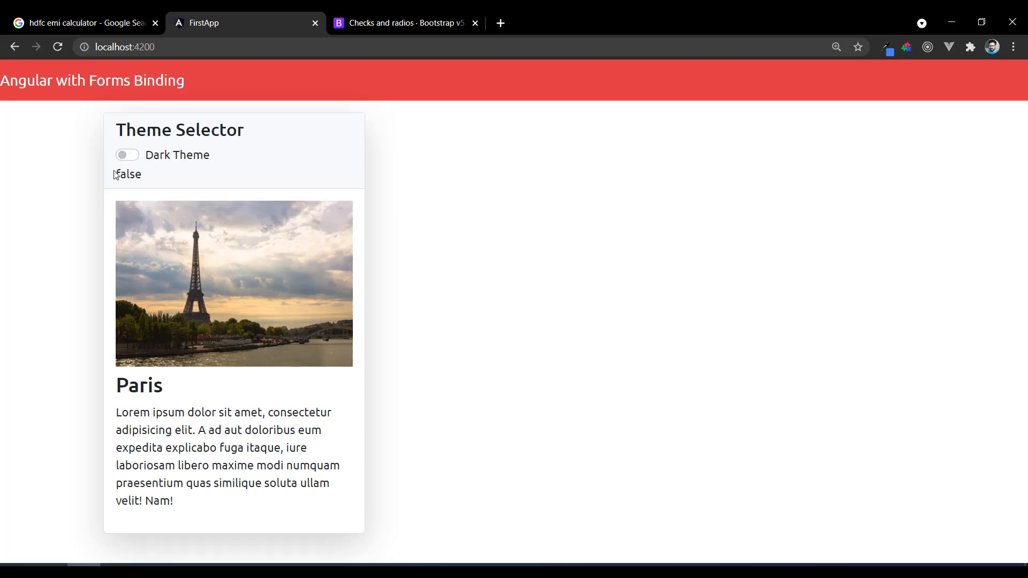
- Turn the Dark Theme switch on so the printed value reads true
left_click(126, 155)
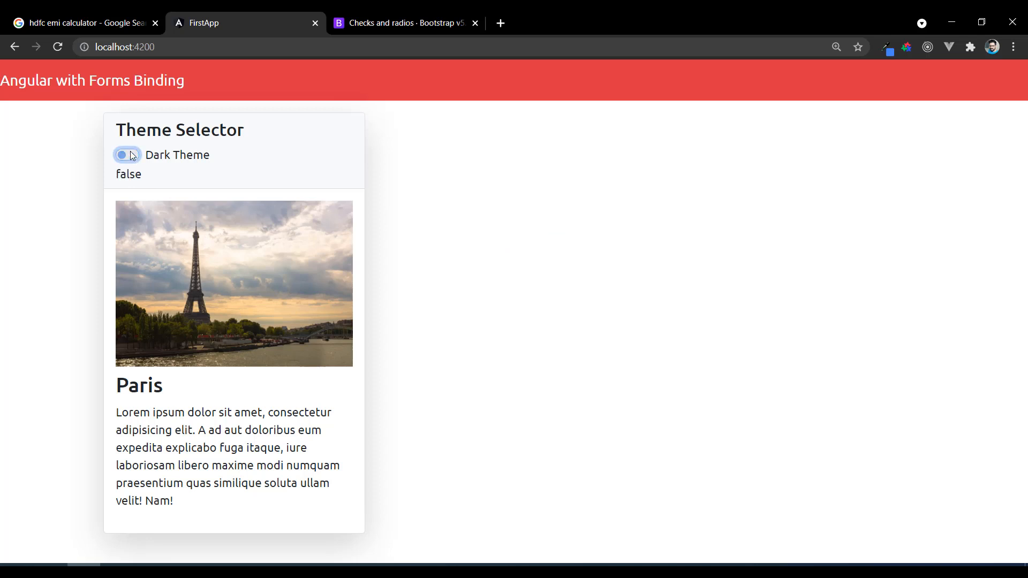
left_click(127, 154)
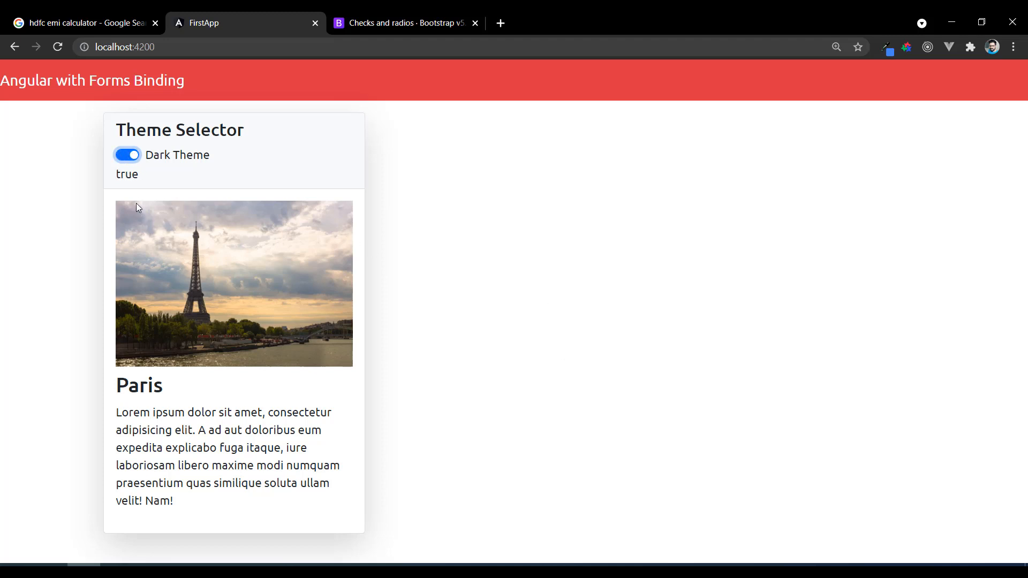
double_click(126, 175)
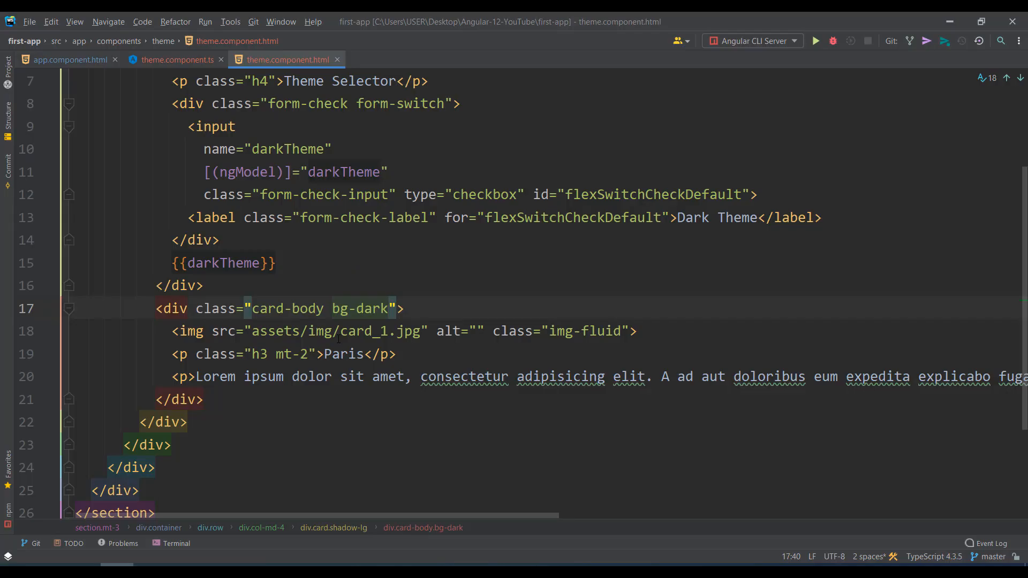
- Hard-code bg-dark on the card-body div and check the card in the browser
key("Backspace")
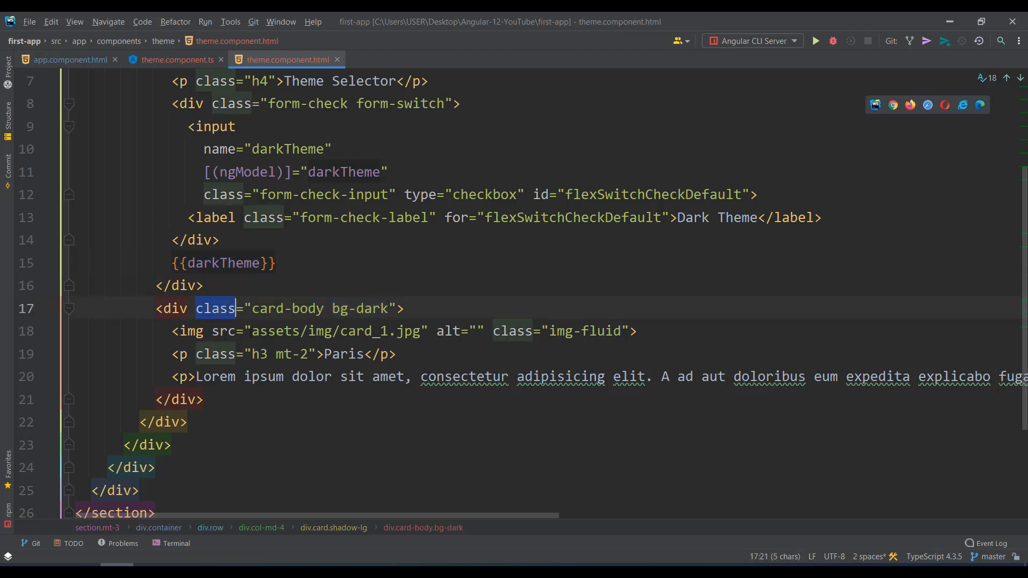
left_click(331, 331)
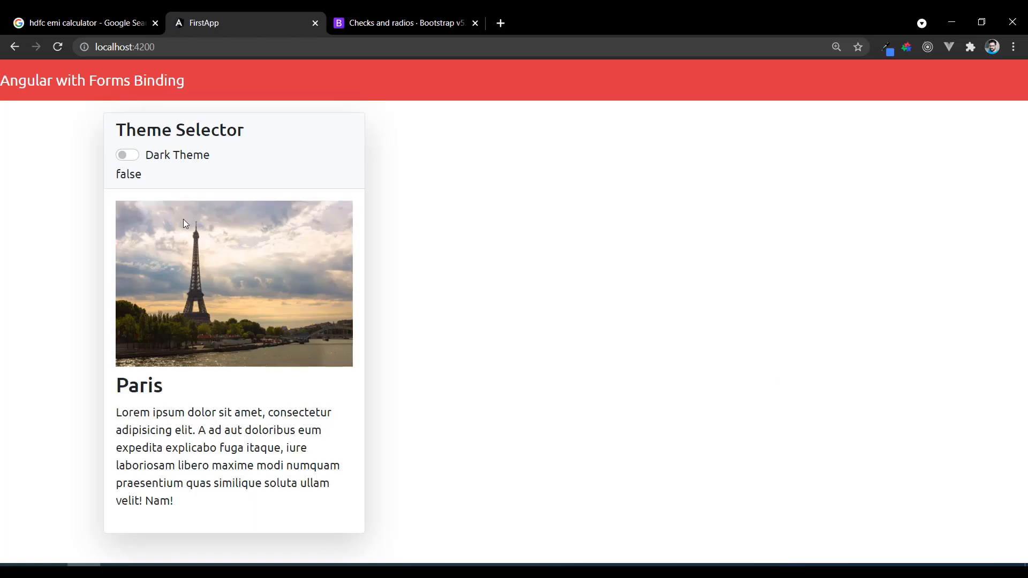
- Bind [class.bg-dark]="darkTheme" on the card-body div and preview the dark body in the browser
left_click(126, 155)
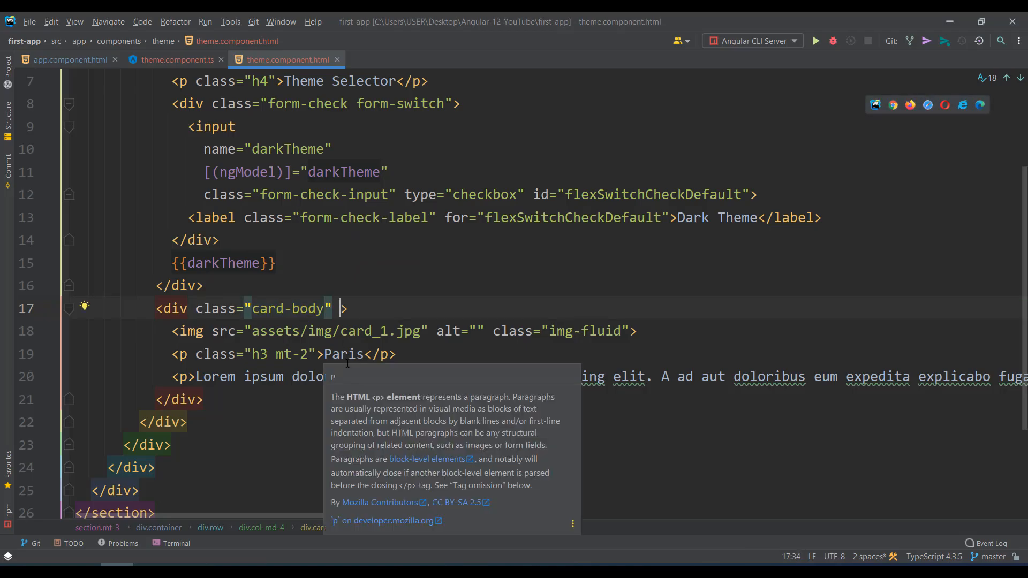
type("[class.")
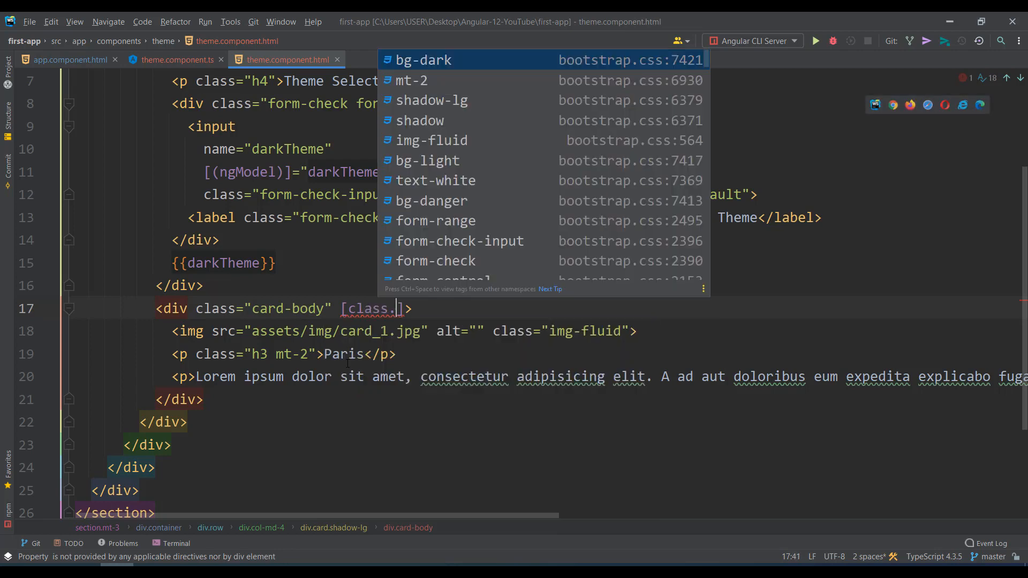
type("bg-dark")
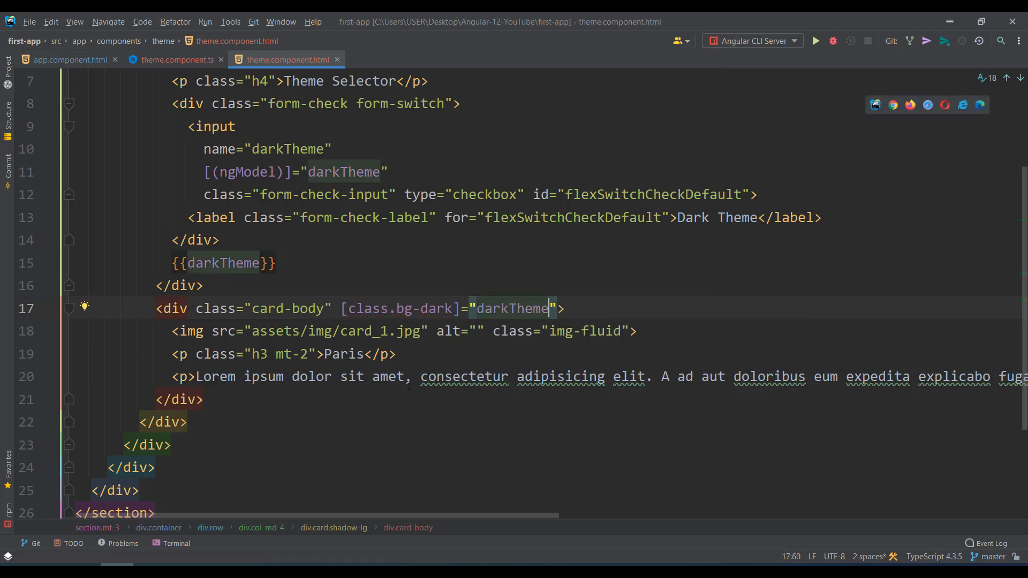
left_click(358, 308)
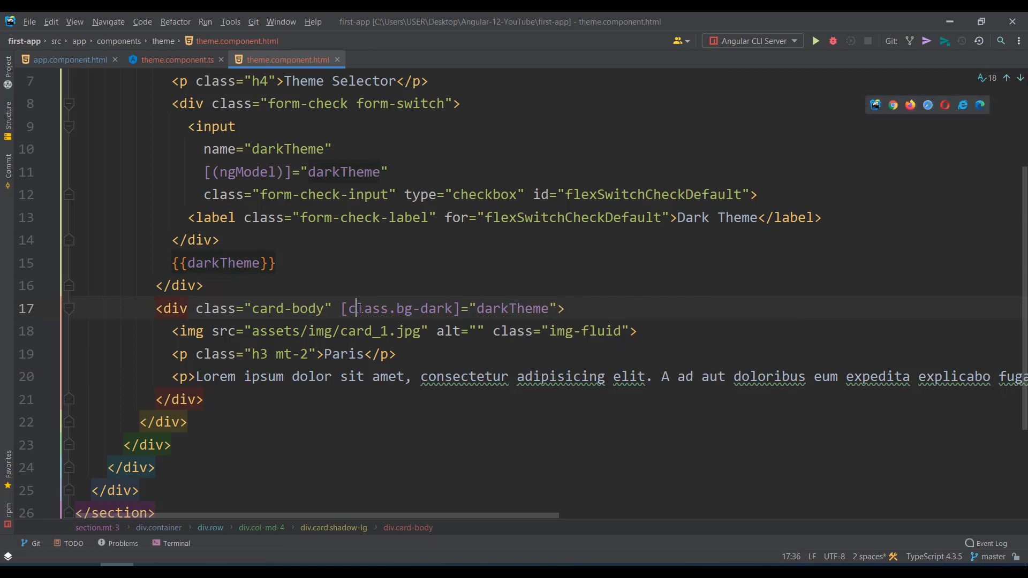
double_click(425, 308)
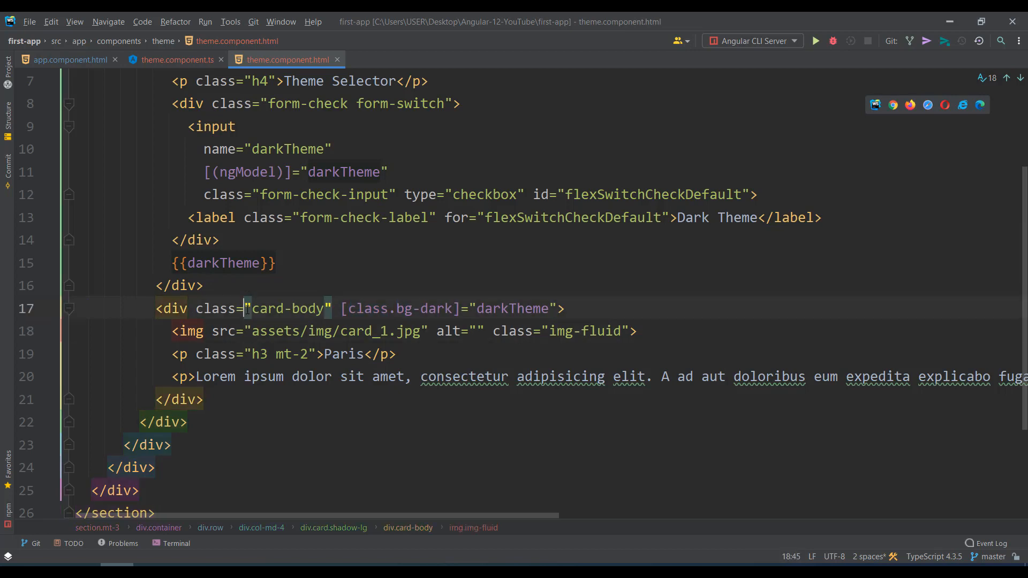
double_click(423, 308)
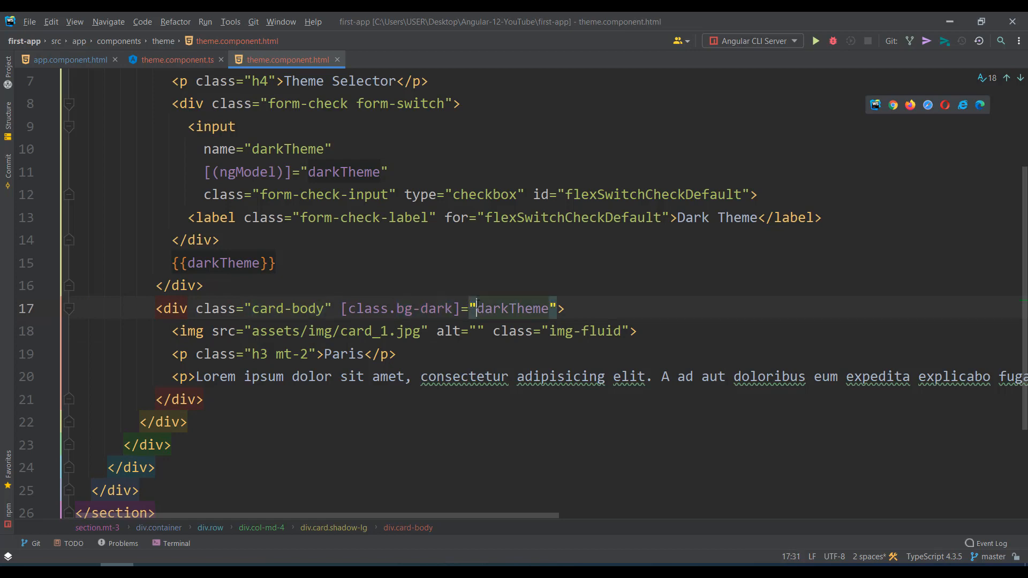
double_click(513, 308)
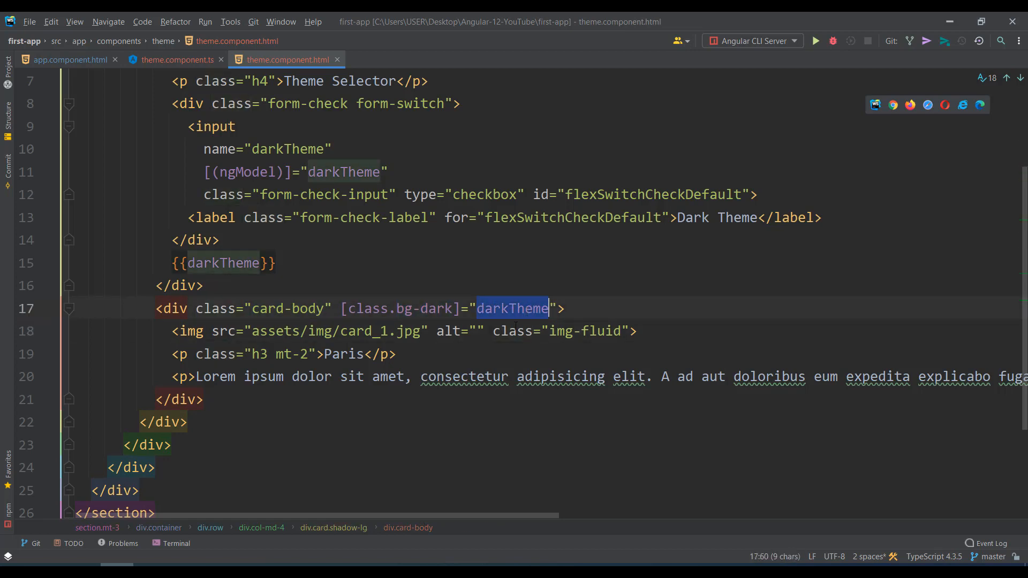
left_click(507, 331)
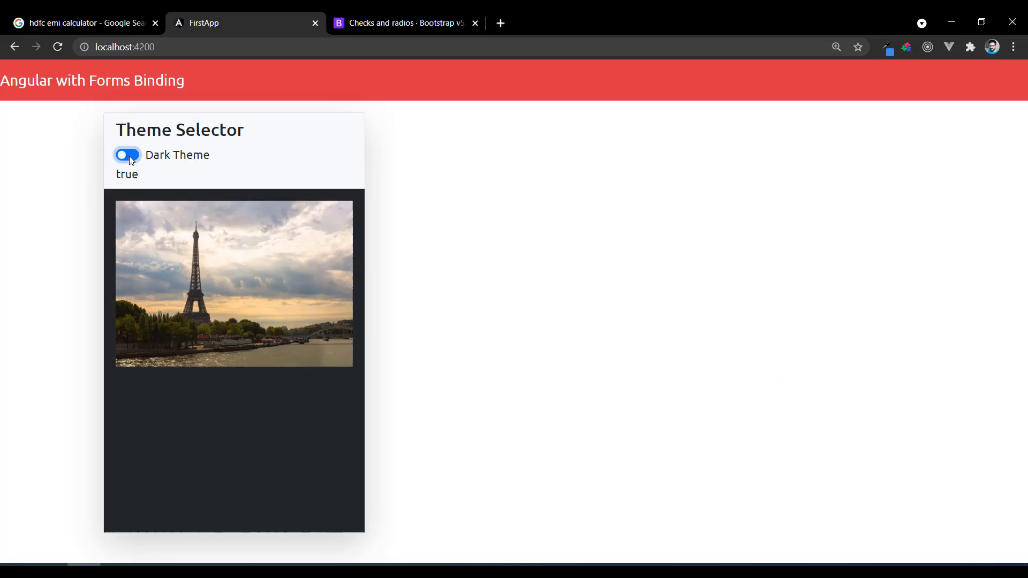
- Flip the Dark Theme switch off and on; the card body darkens but its text stays unreadable
left_click(127, 155)
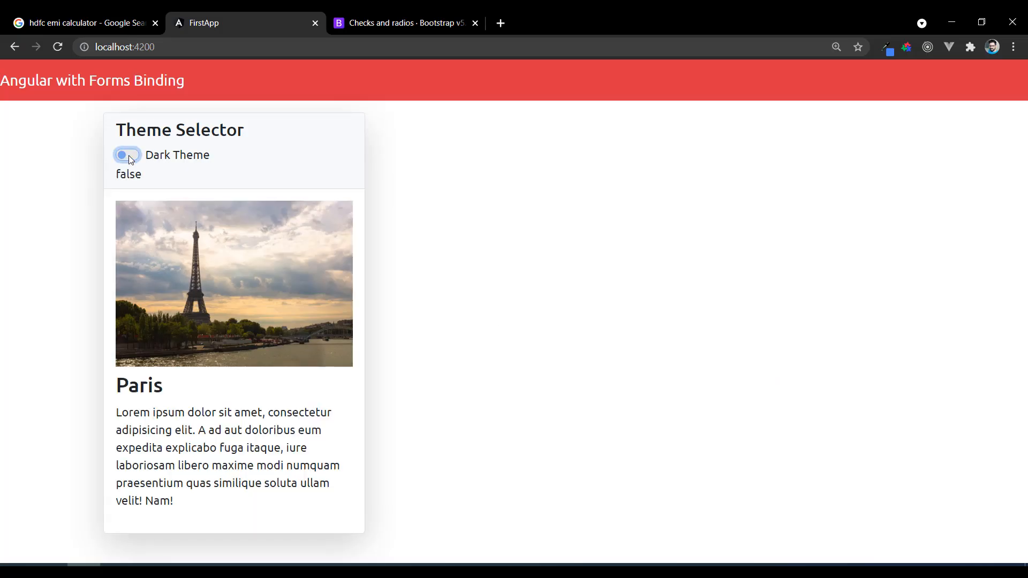
left_click(128, 155)
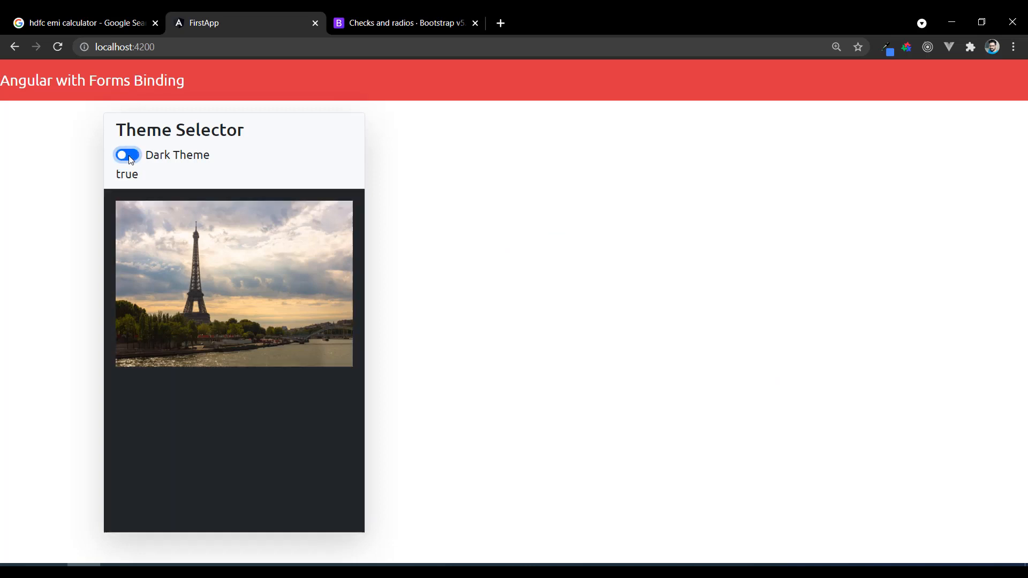
left_click(127, 155)
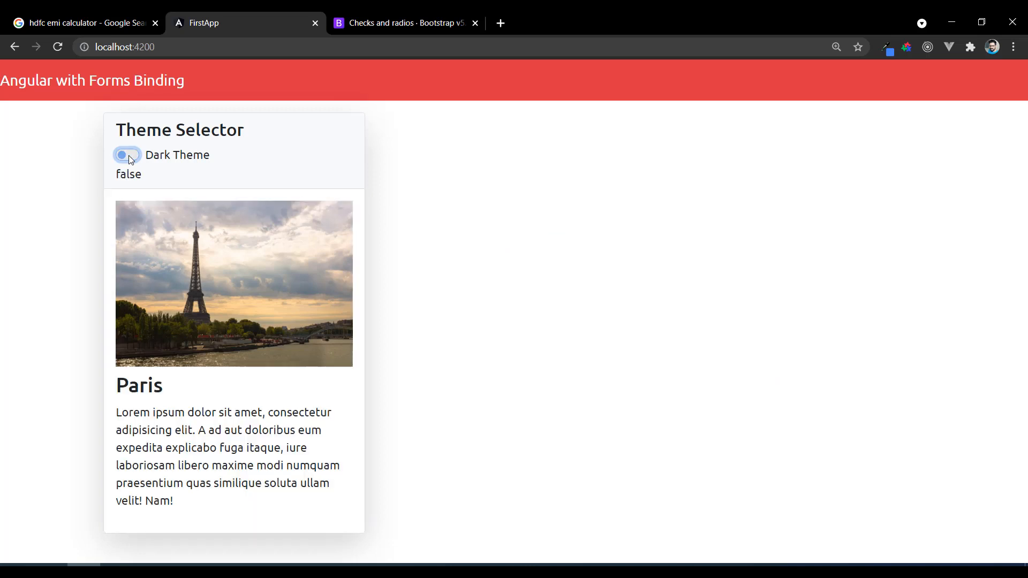
left_click(126, 156)
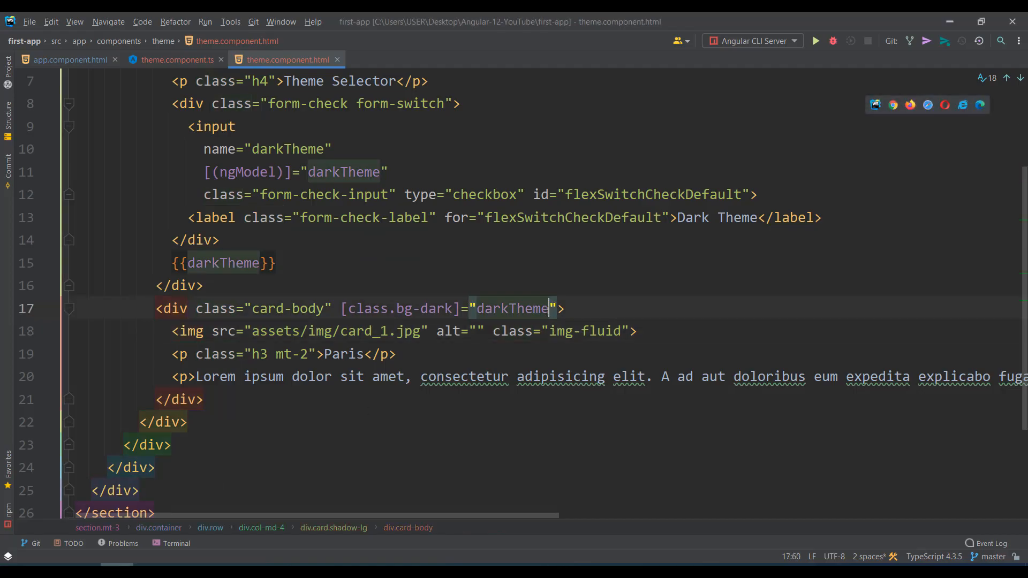
- Add [class.text-white]="darkTheme" to the card-body div after the bg-dark binding
type("[")
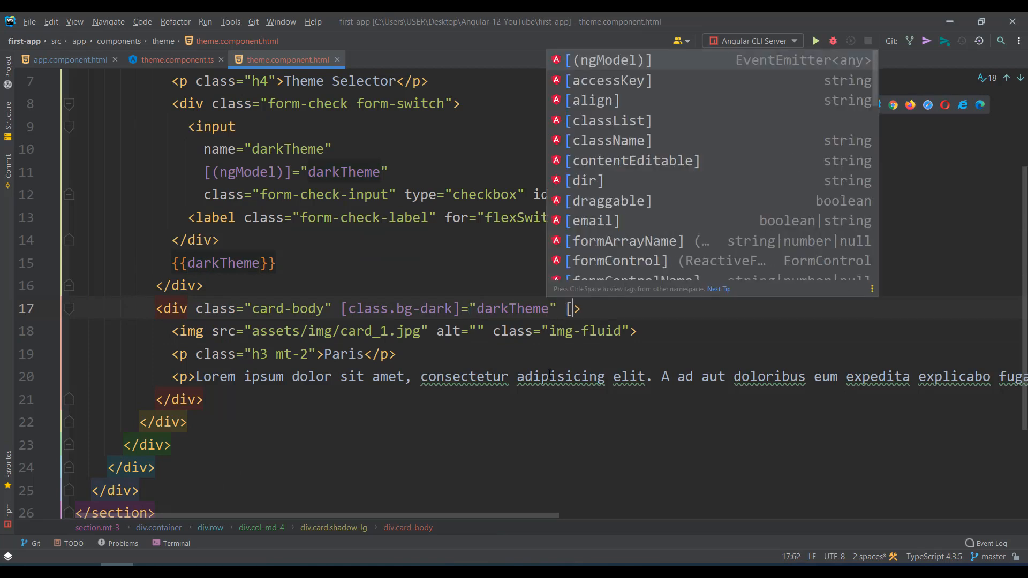
type("class.text-white")
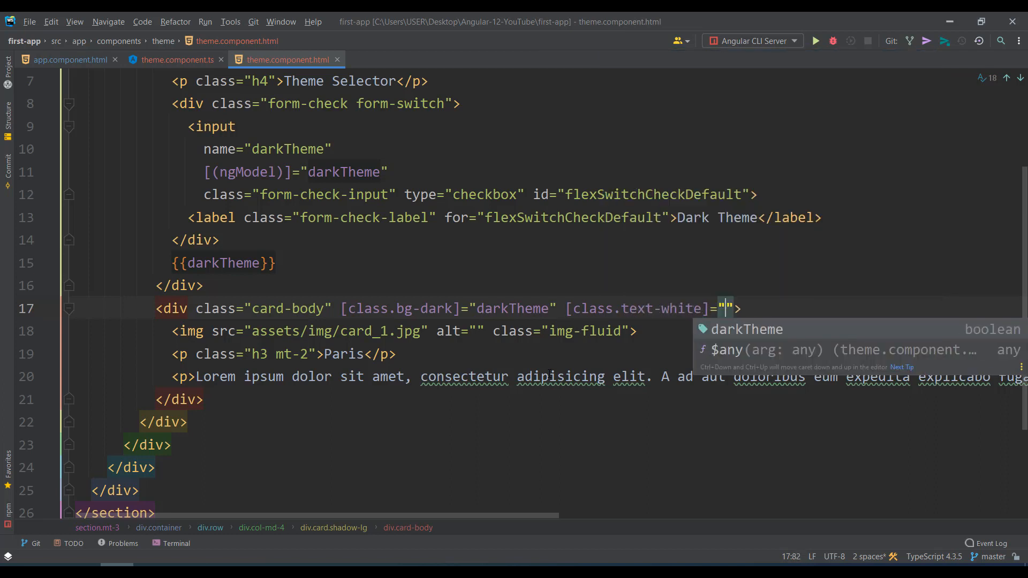
type("darkTheme")
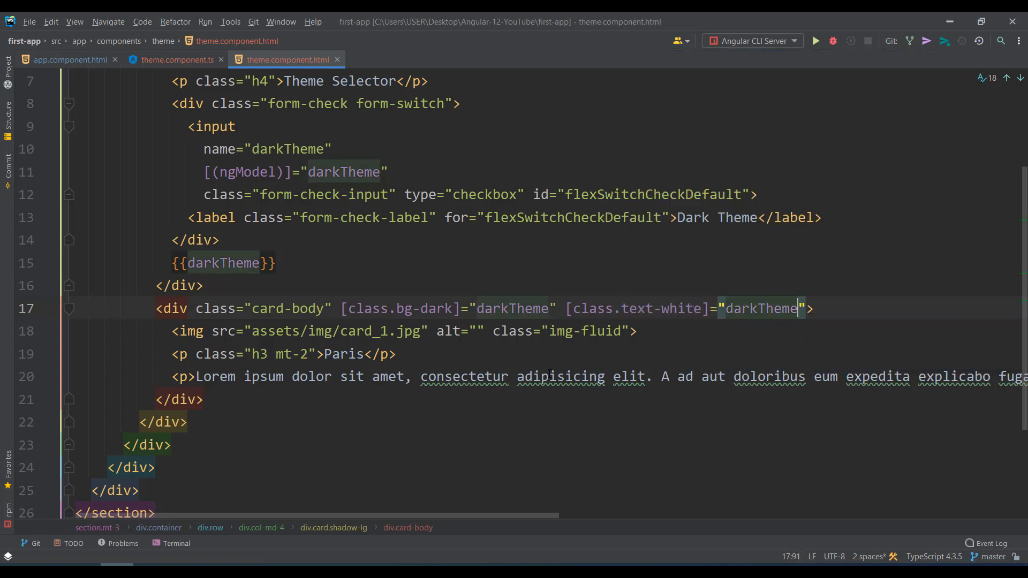
left_click(662, 309)
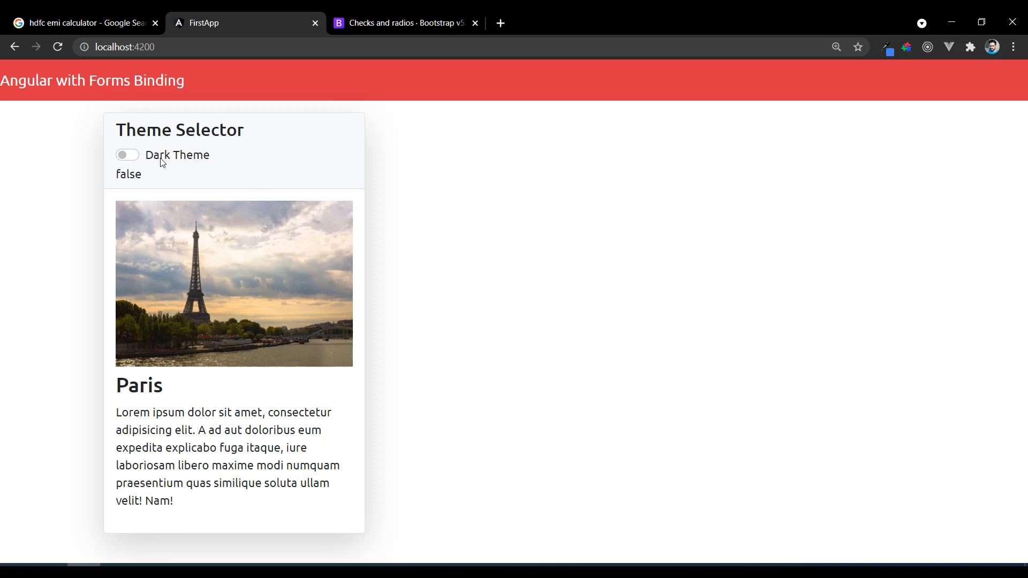
- Toggle Dark Theme on so the body shows a dark background with white Paris heading and text
left_click(127, 155)
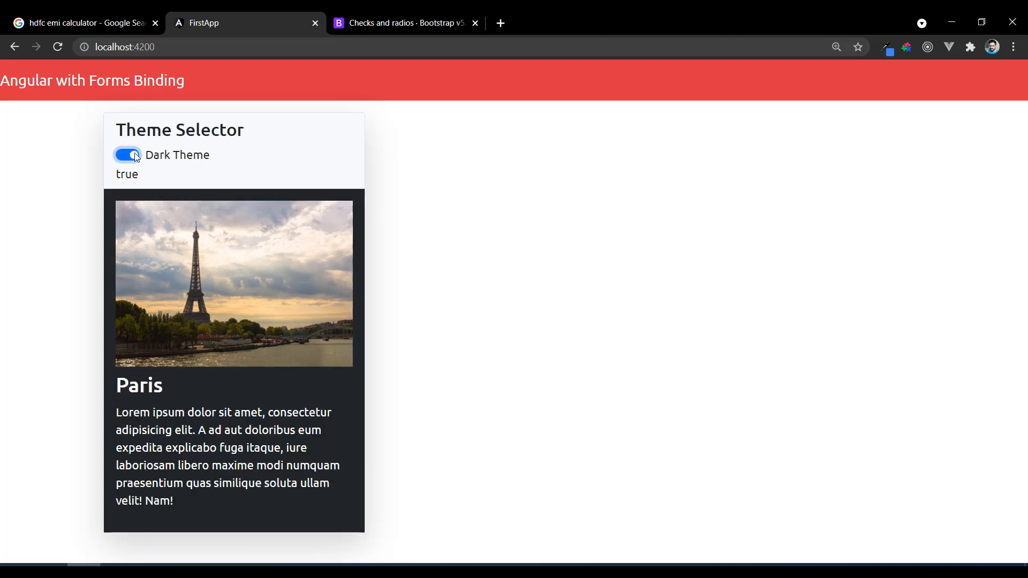
left_click(127, 155)
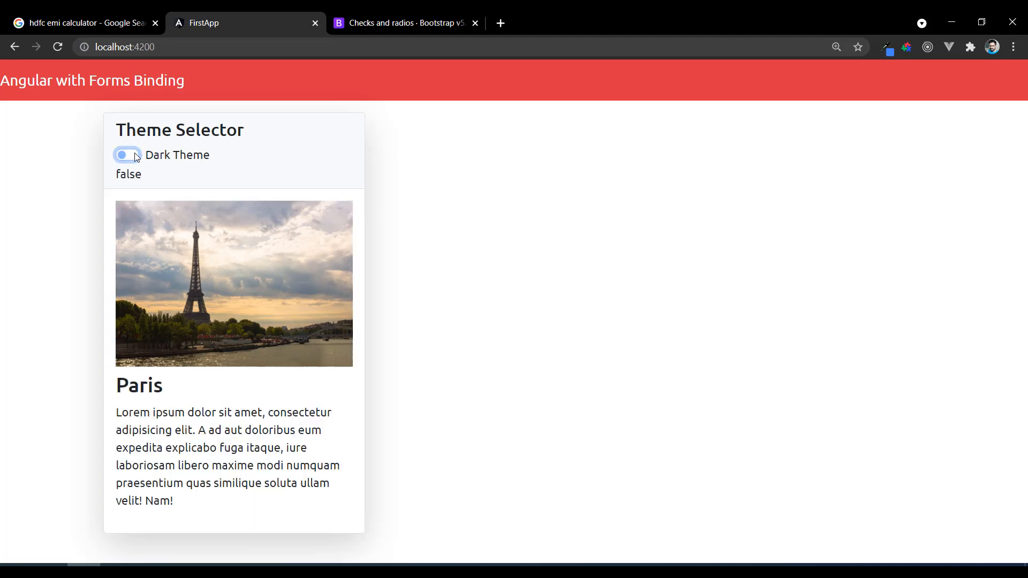
left_click(126, 156)
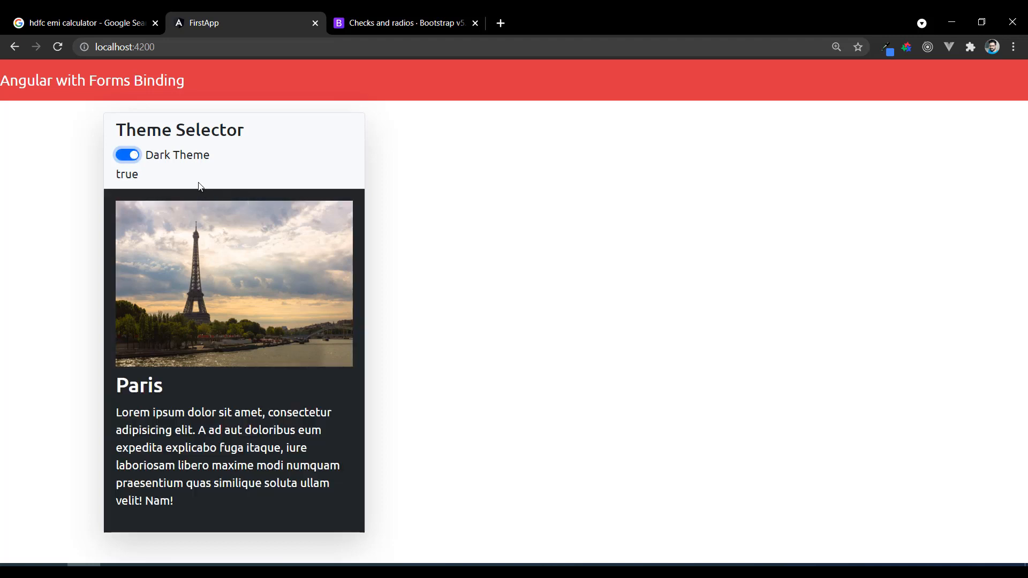
mouse_move(162, 165)
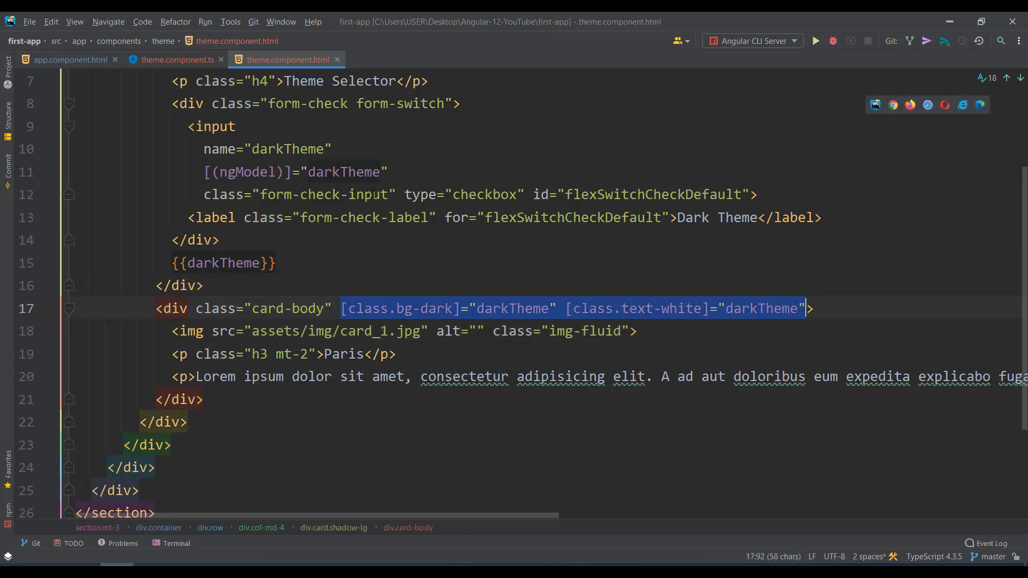
- Scroll up to the card header div to paste the two darkTheme class bindings onto it
scroll("up", 3)
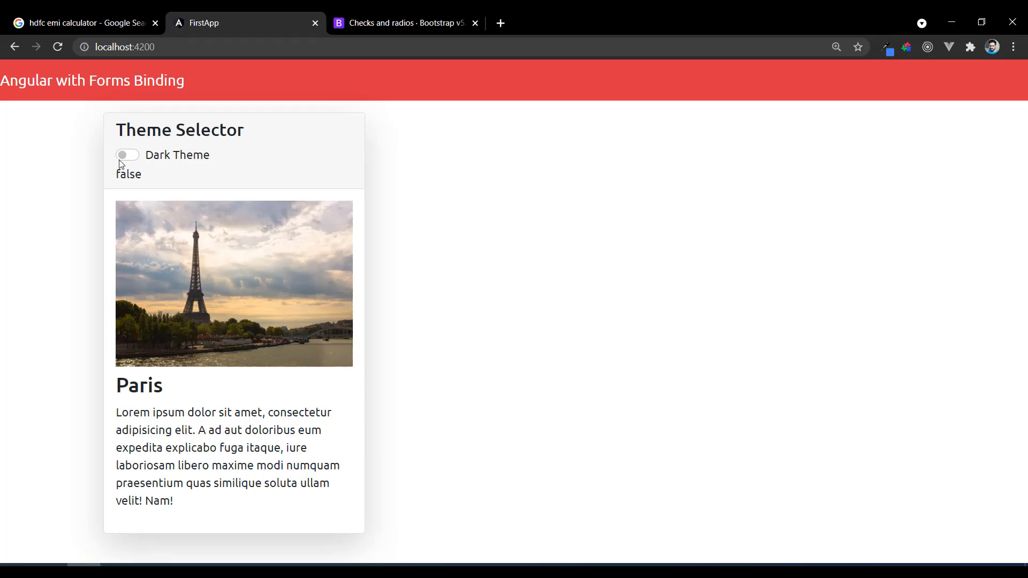
- Toggle Dark Theme on so header and body both turn dark with white text
left_click(126, 155)
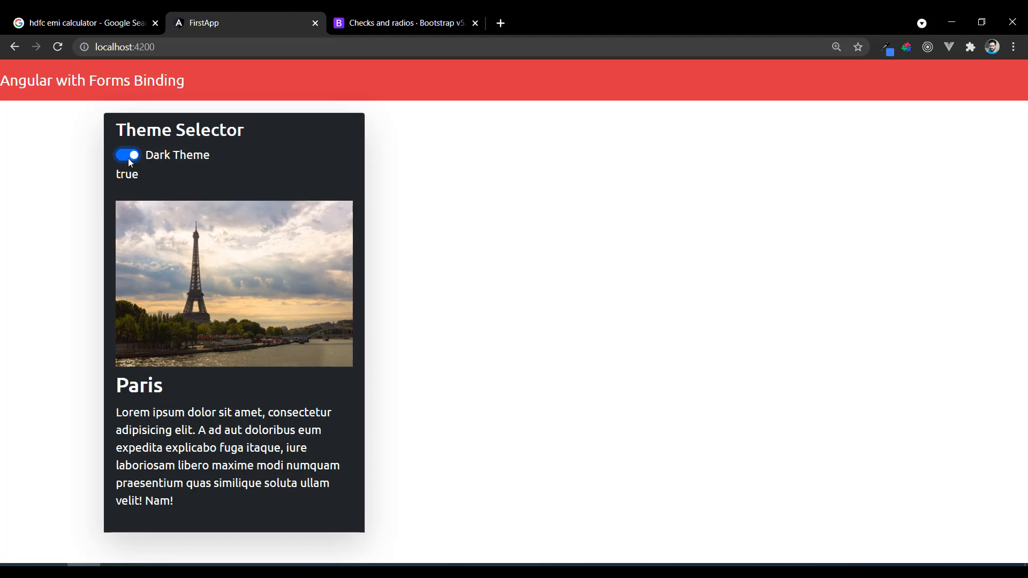
left_click(128, 155)
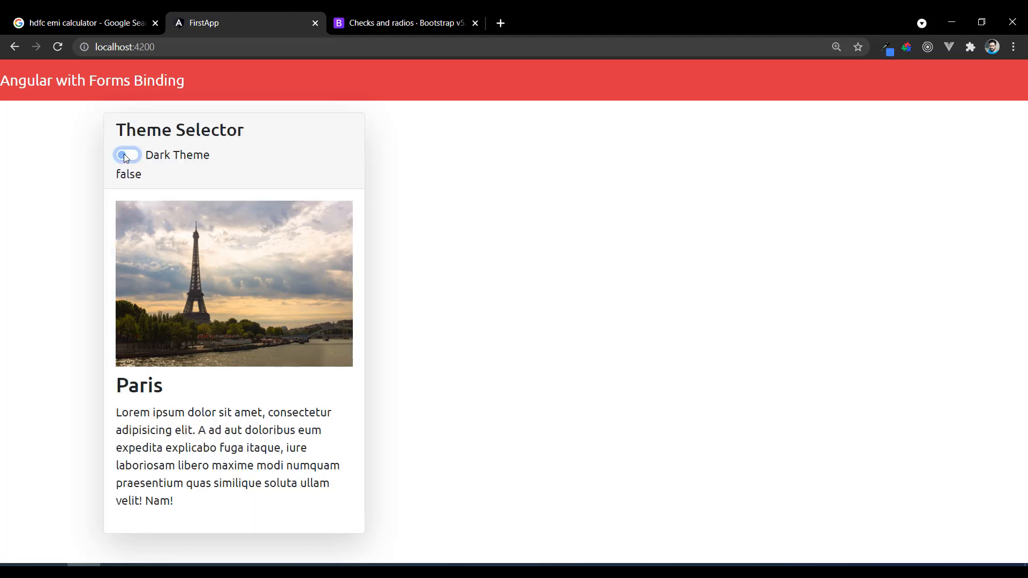
left_click(126, 154)
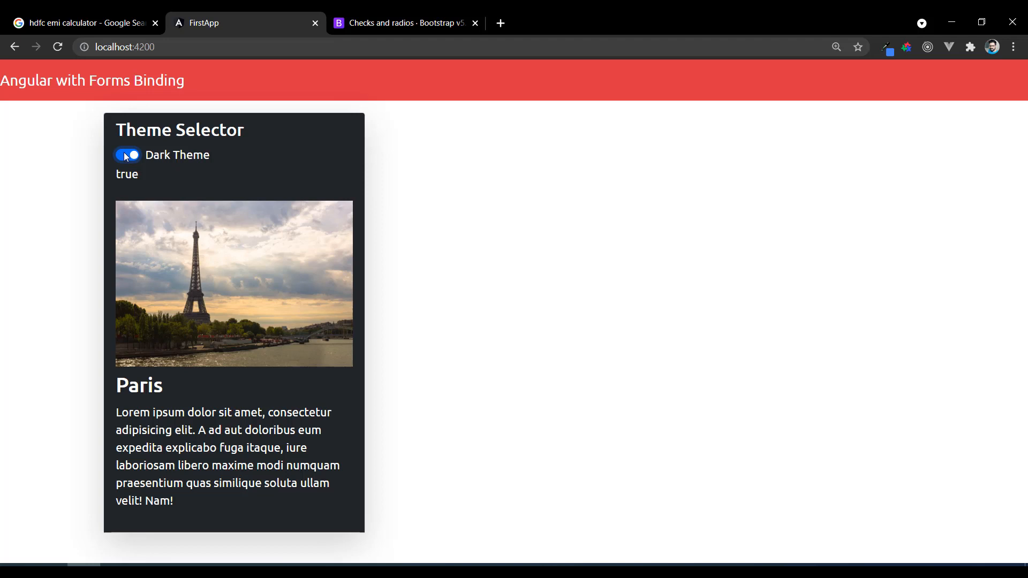
left_click(126, 154)
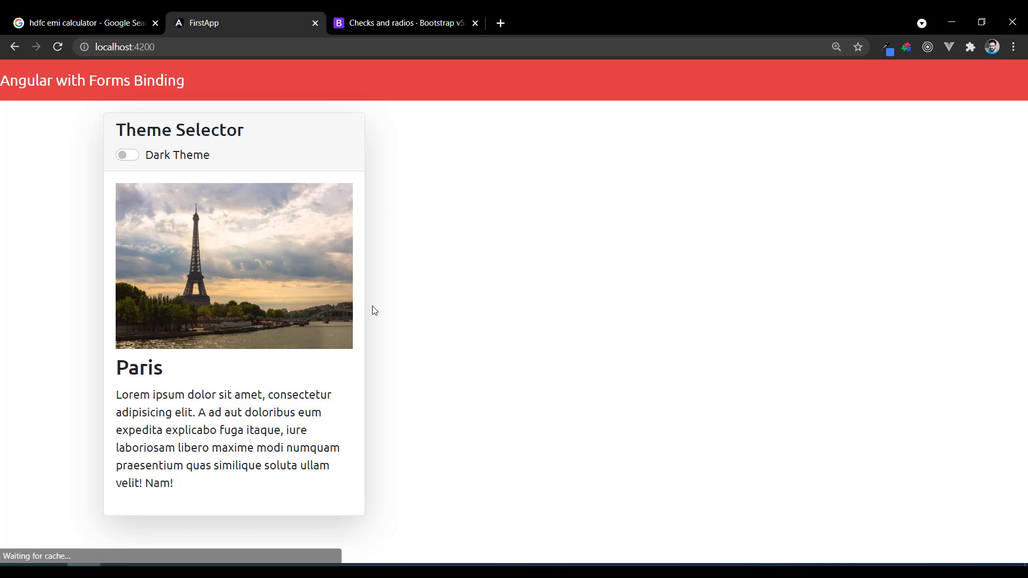
- After reloading, toggle the switch several times and leave the whole card dark without the true/false readout
left_click(127, 155)
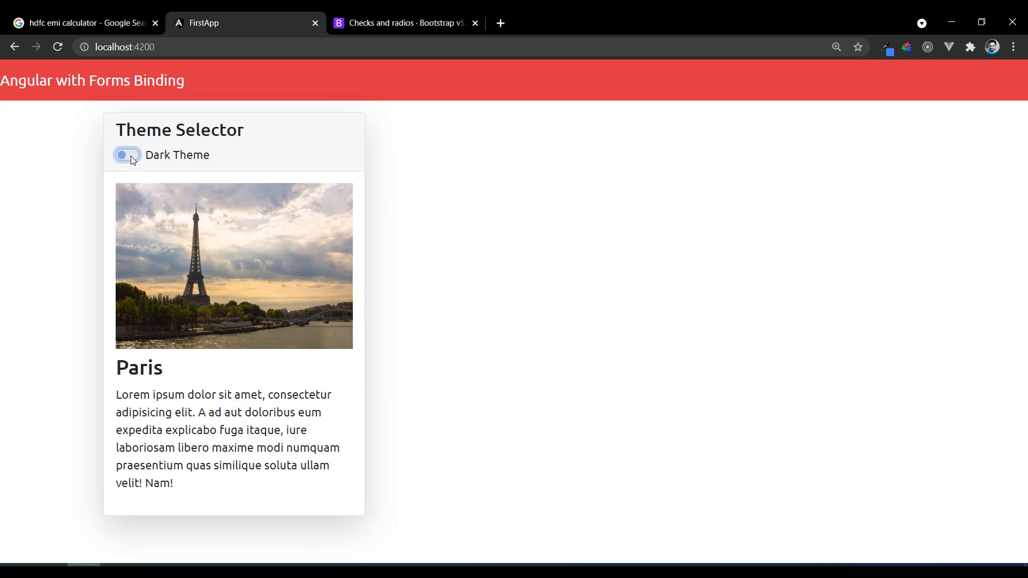
left_click(126, 155)
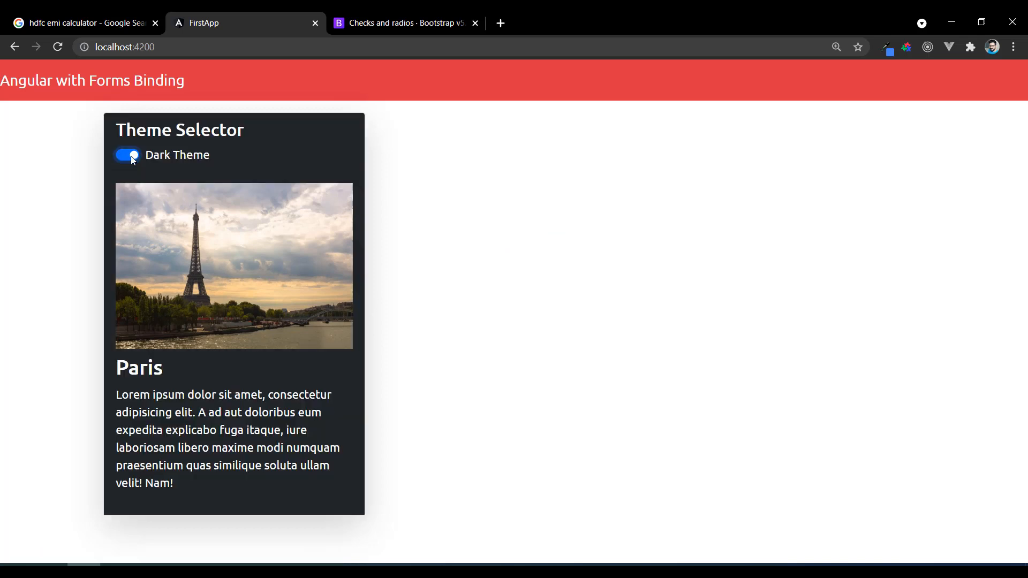
left_click(127, 155)
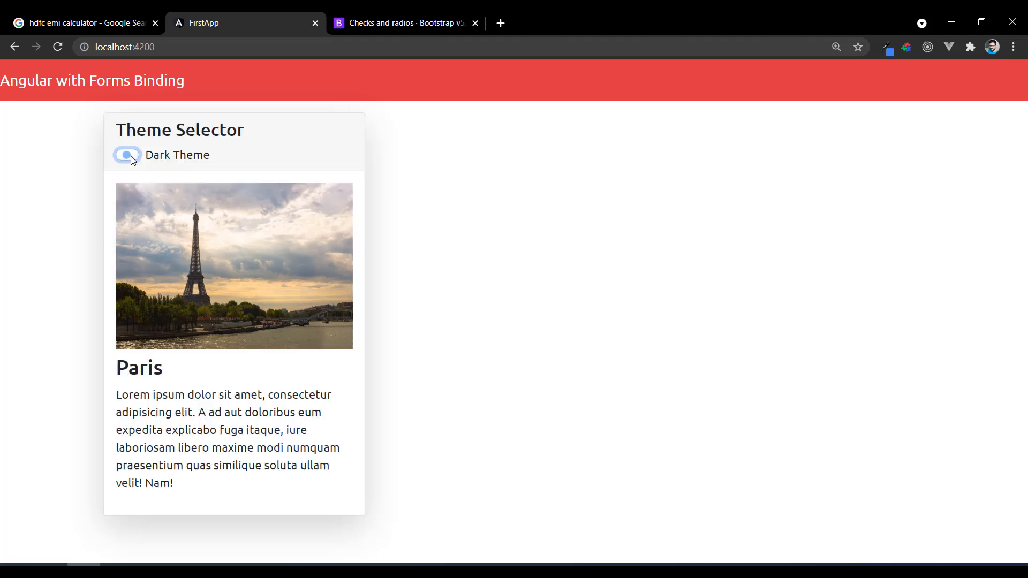
left_click(126, 155)
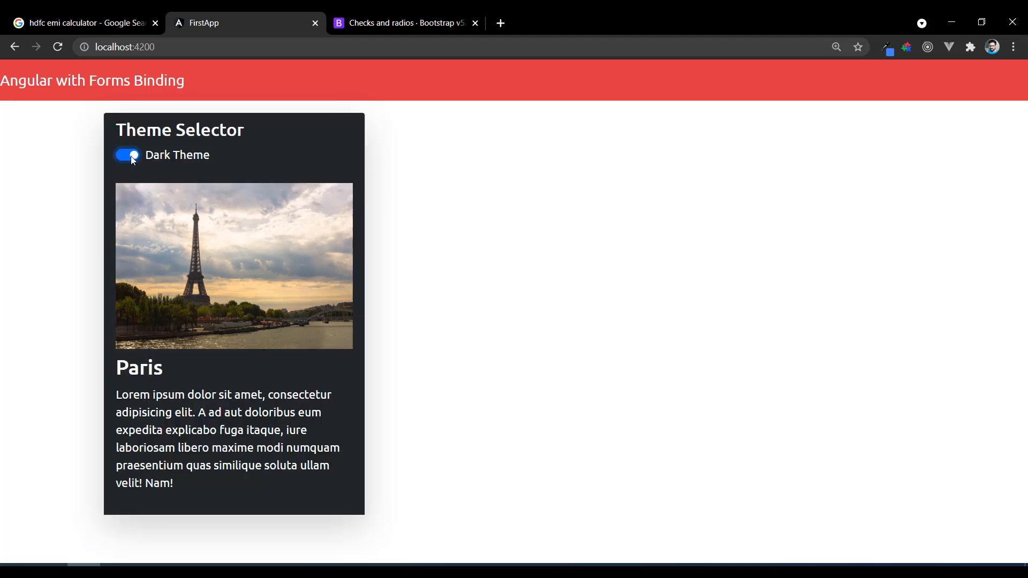
left_click(128, 155)
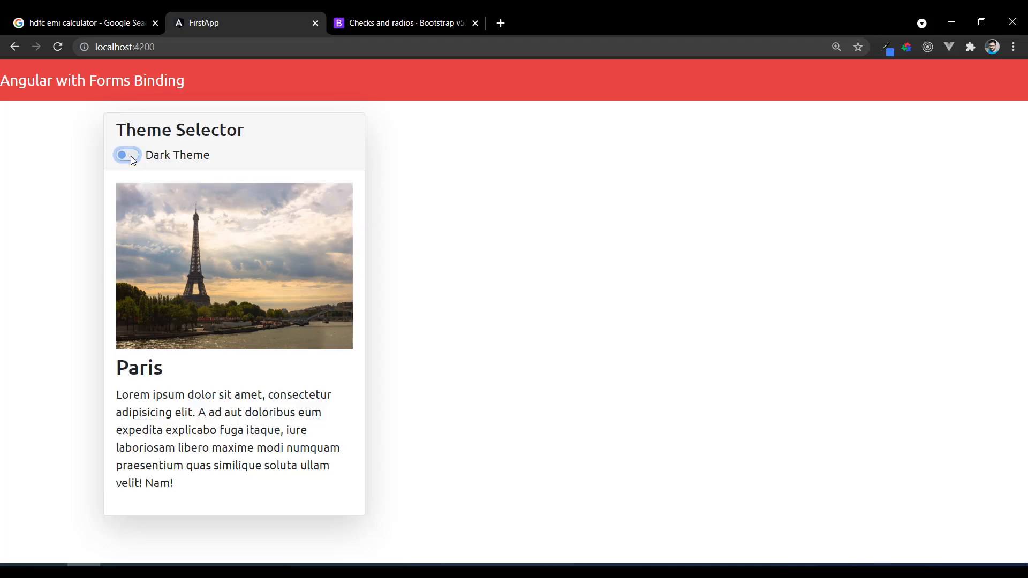
left_click(127, 155)
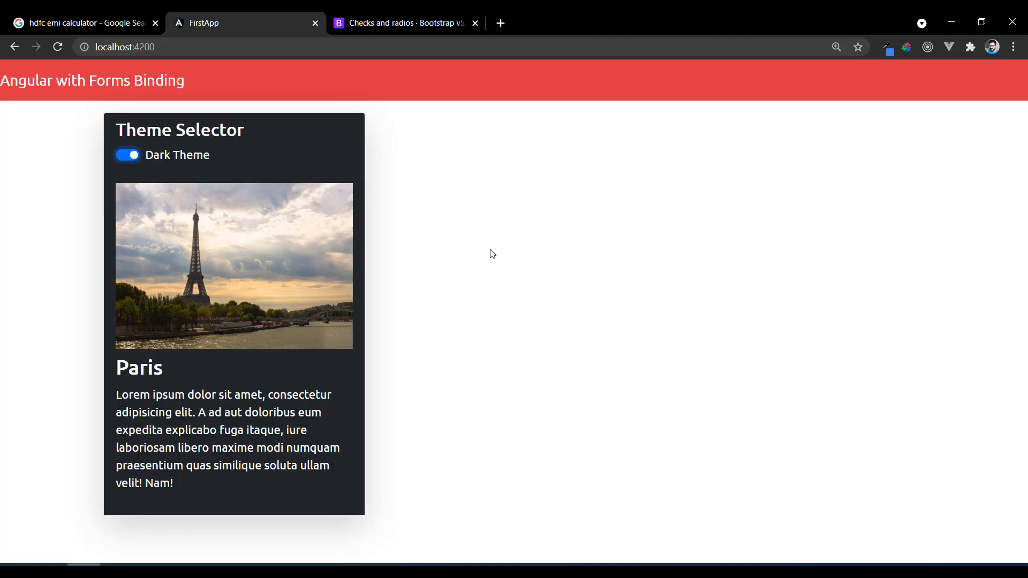
mouse_move(478, 253)
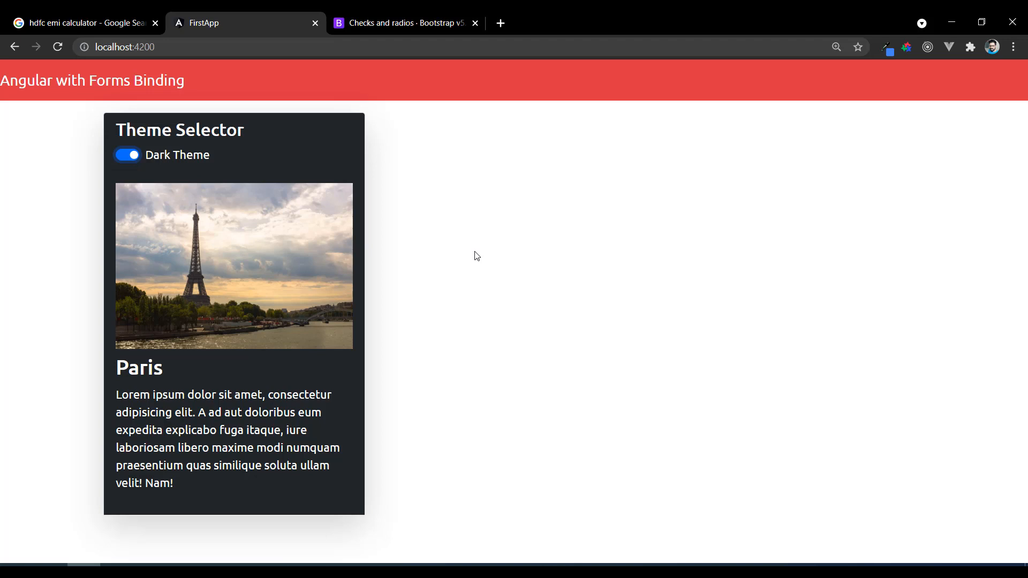
mouse_move(482, 249)
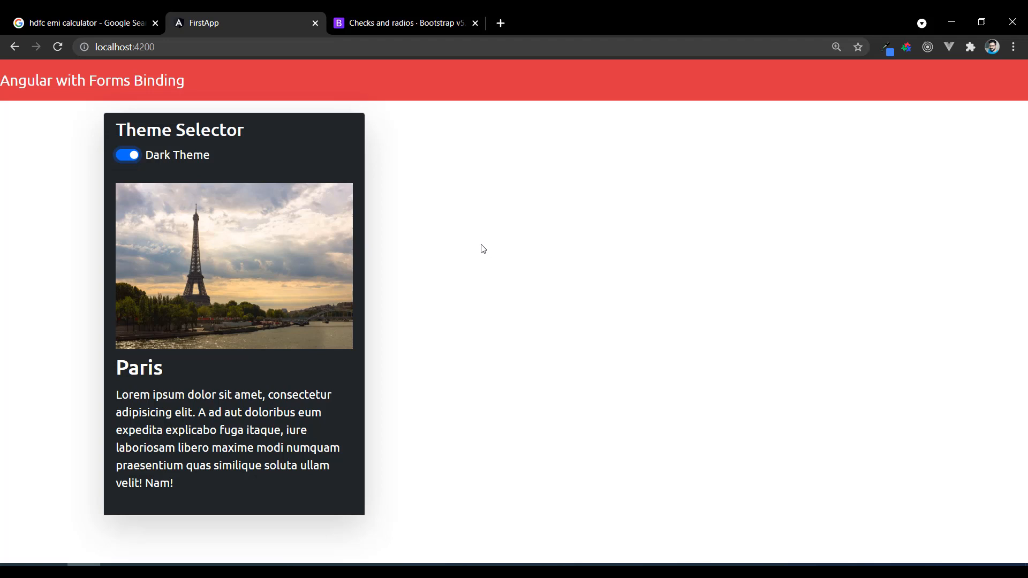